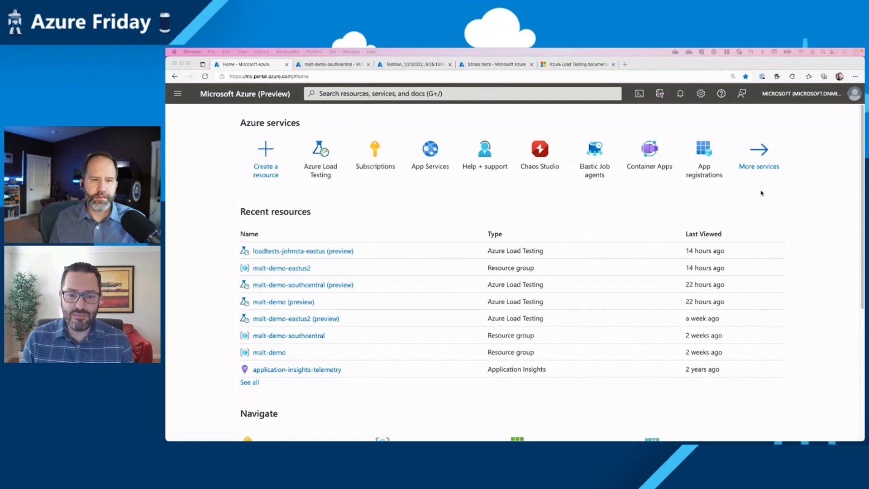
{"action": "mouse_move", "coordinate": [762, 203]}
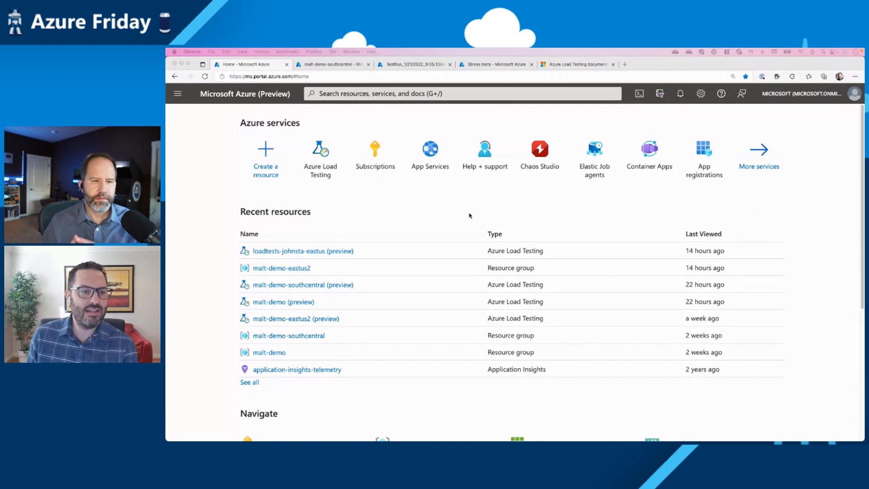
{"action": "mouse_move", "coordinate": [285, 192]}
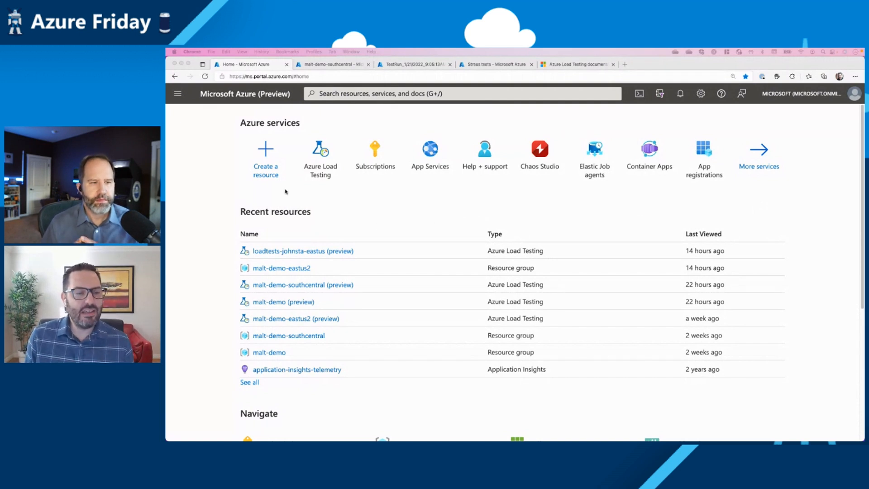
Start creating a new Azure resource from the home page
{"action": "left_click", "coordinate": [266, 158]}
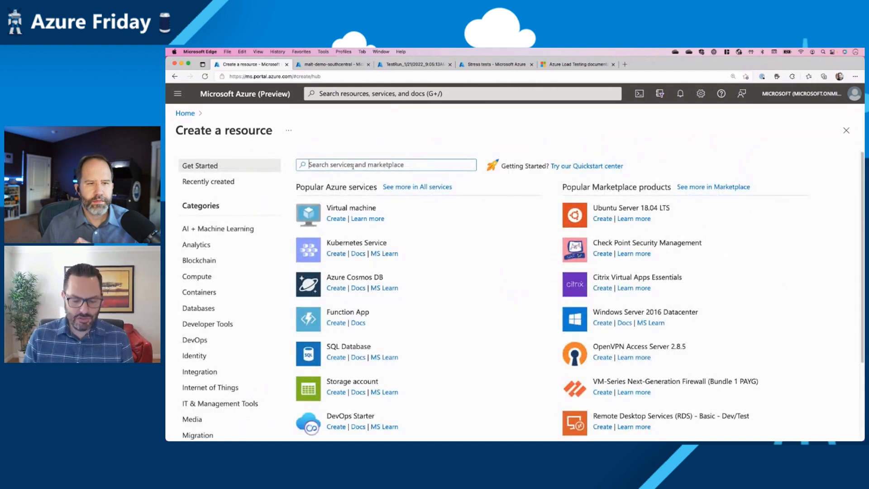
Find 'Azure load testing' in the marketplace, then switch to the malt-demo-southcentral resource
{"action": "type", "text": "AZUR"}
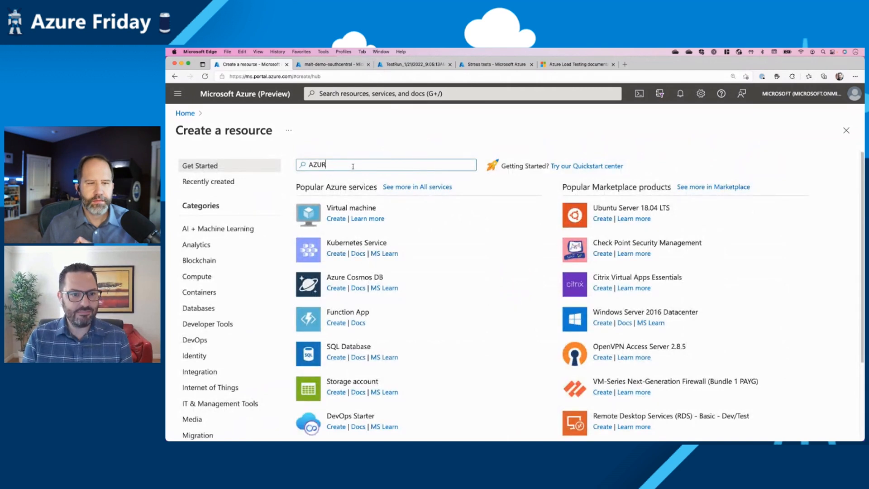
{"action": "type", "text": "Azure load testing"}
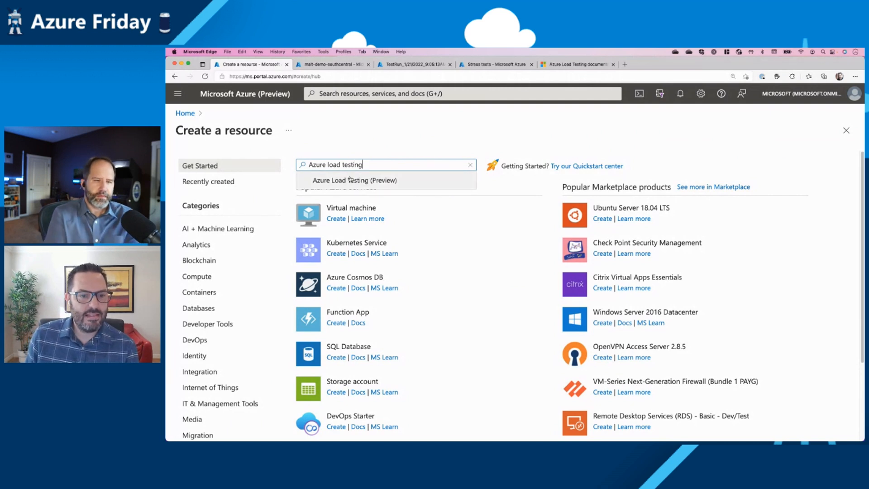
{"action": "left_click", "coordinate": [355, 180]}
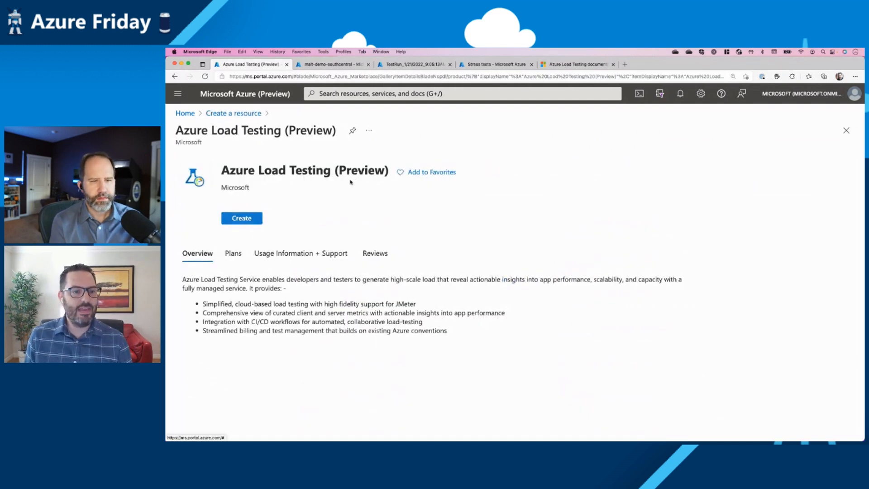
{"action": "scroll", "scroll_direction": "down", "scroll_amount": 3}
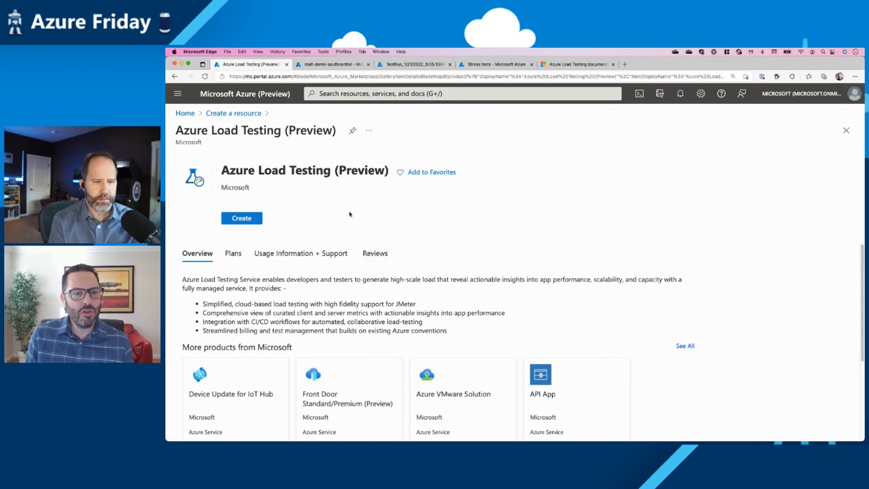
{"action": "left_click", "coordinate": [332, 64]}
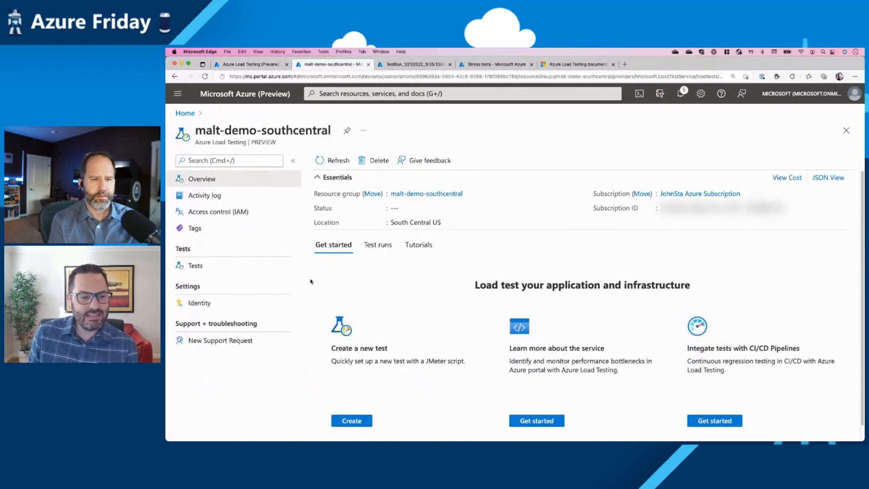
Show the resource's tests and begin creating a new load test
{"action": "left_click", "coordinate": [196, 265]}
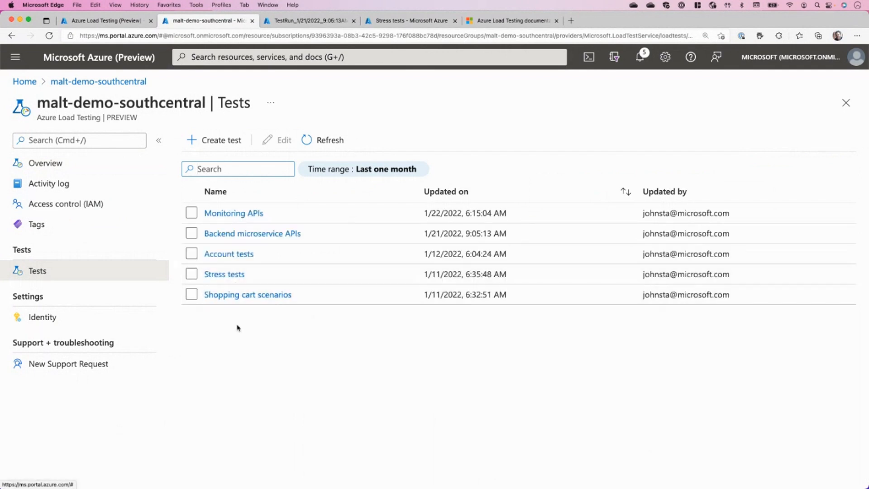
{"action": "mouse_move", "coordinate": [238, 337]}
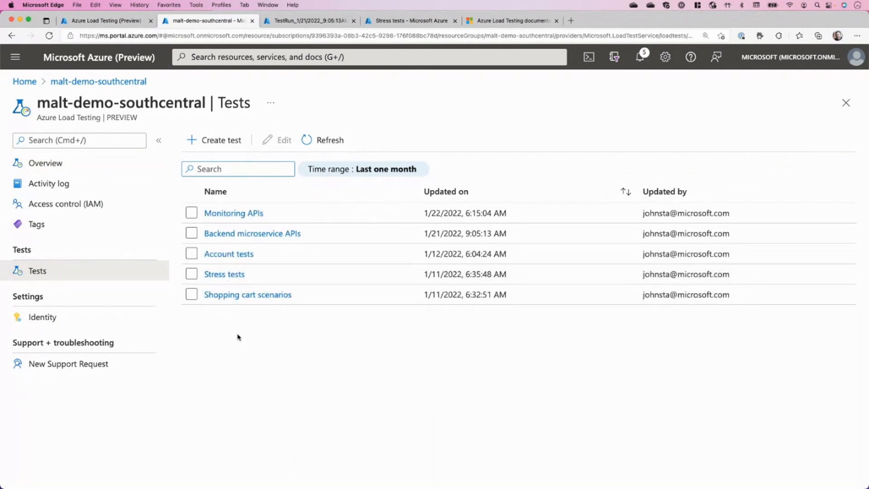
{"action": "mouse_move", "coordinate": [232, 334]}
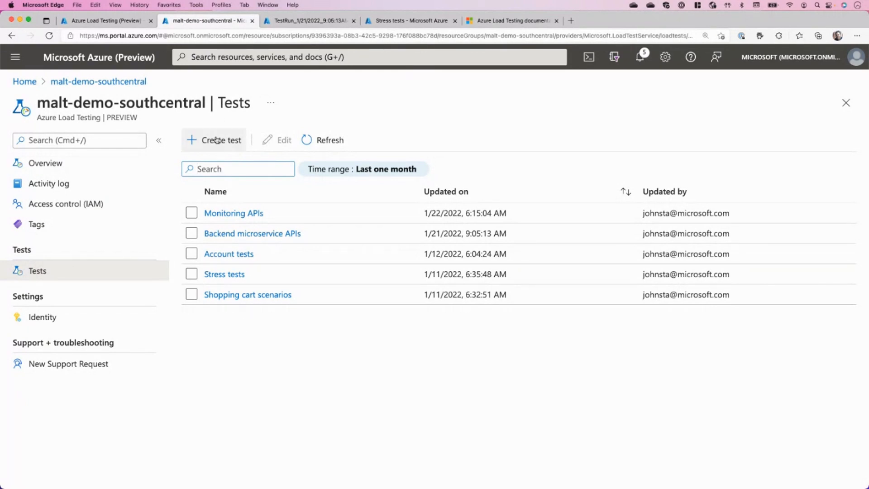
{"action": "left_click", "coordinate": [213, 139]}
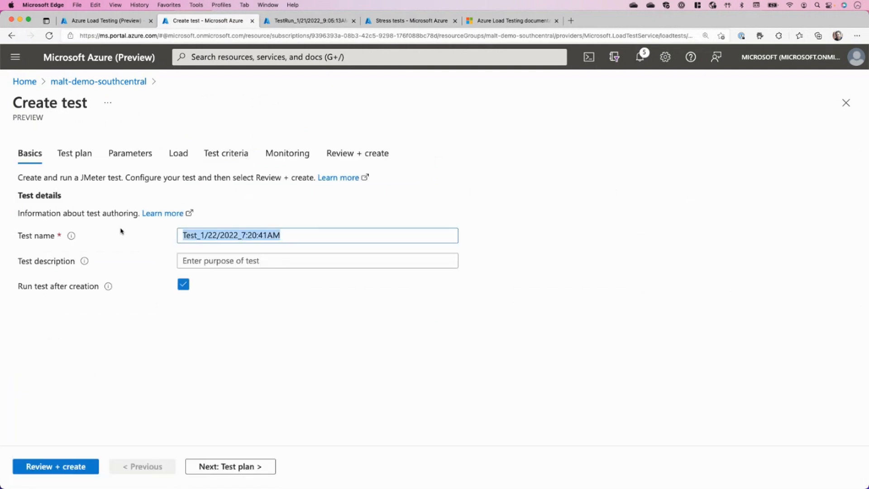
Name the test 'My first load test' and move to the Test plan step
{"action": "type", "text": "My first load"}
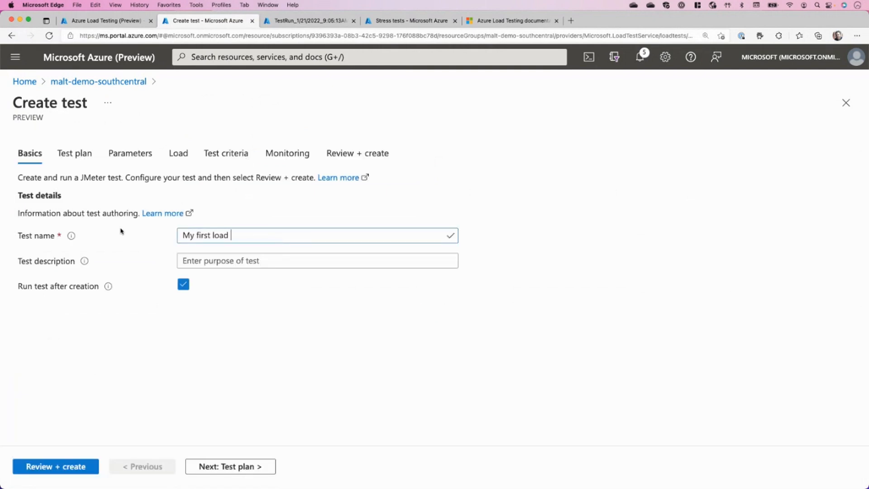
{"action": "type", "text": "test"}
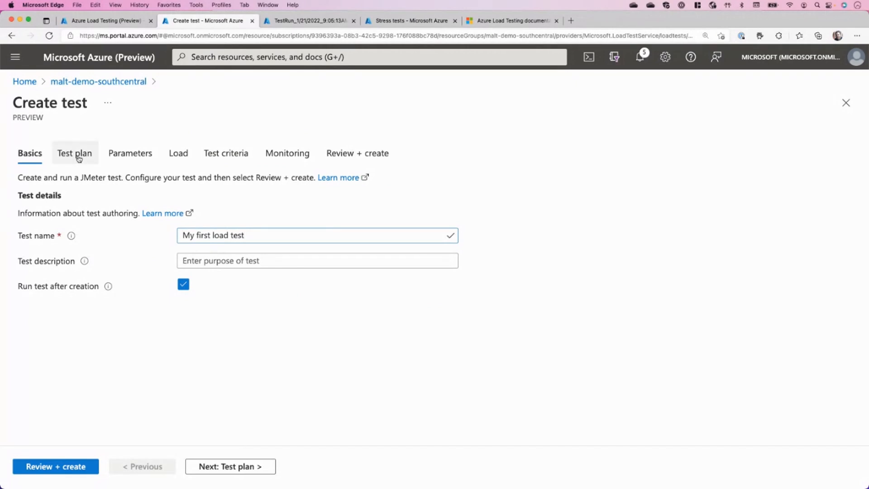
{"action": "left_click", "coordinate": [75, 153]}
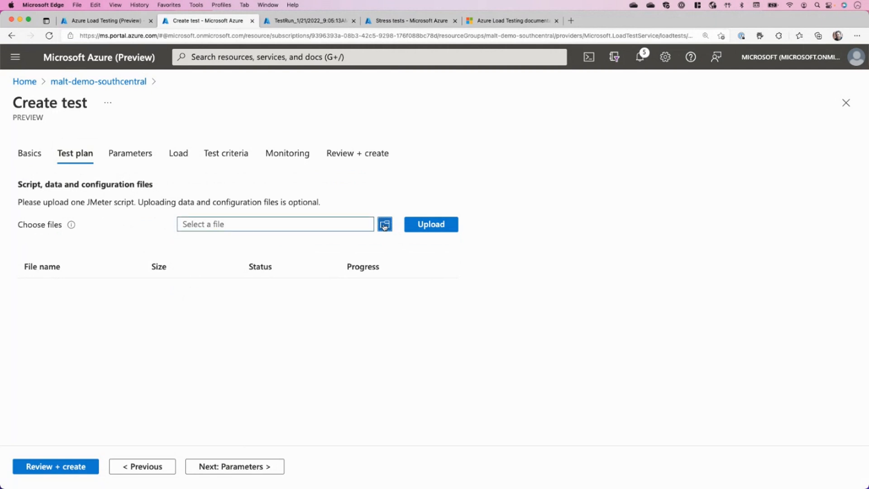
Upload SampleApp-demo.jmx as the JMeter script and go to Review + create
{"action": "left_click", "coordinate": [384, 223]}
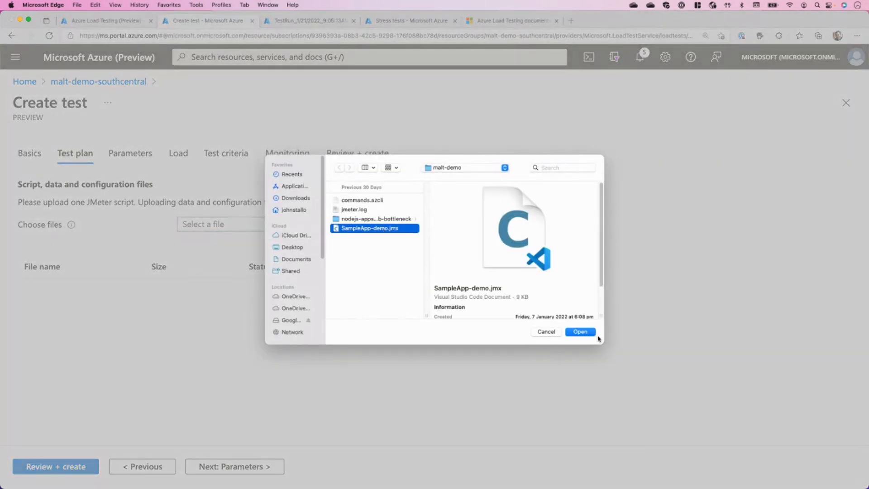
{"action": "left_click", "coordinate": [579, 332]}
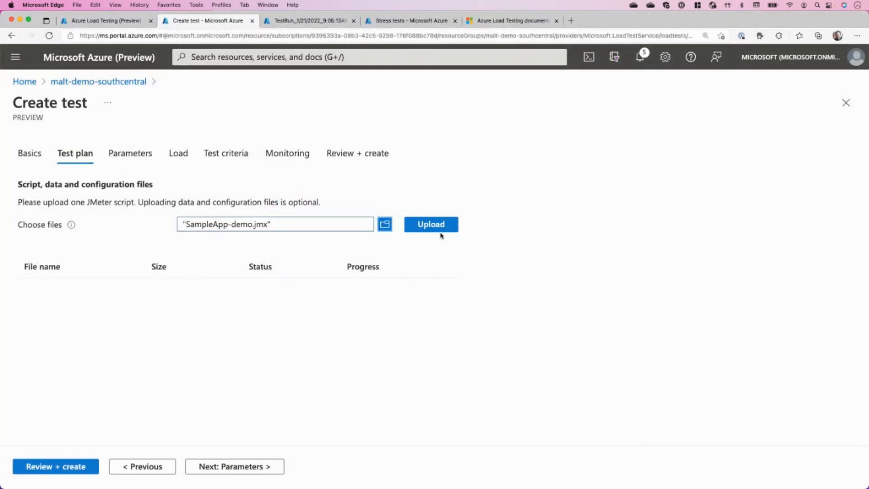
{"action": "left_click", "coordinate": [431, 223]}
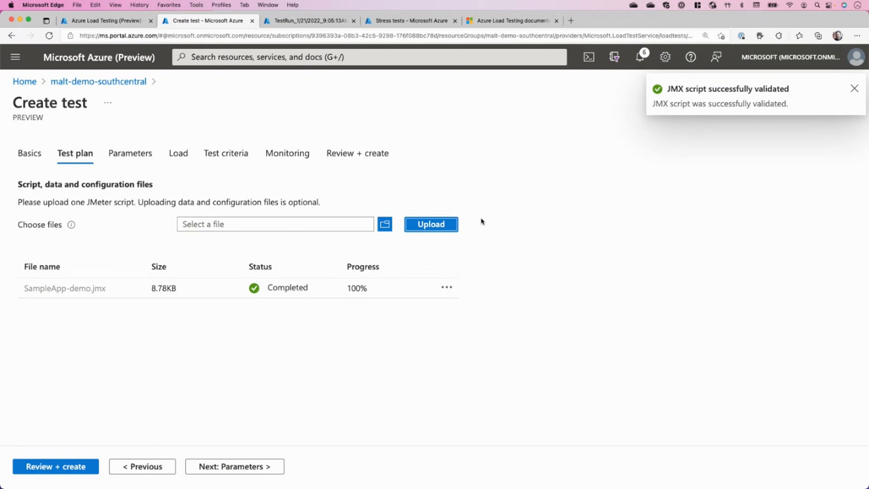
{"action": "left_click", "coordinate": [854, 88]}
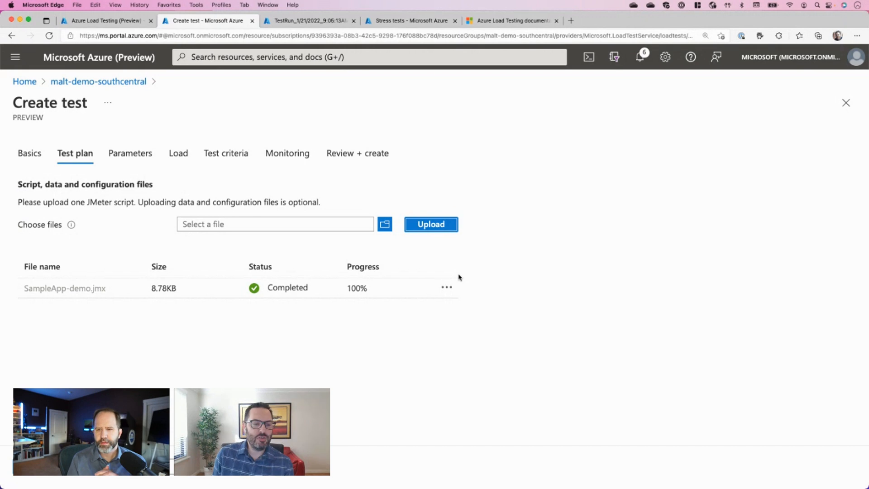
{"action": "mouse_move", "coordinate": [174, 167]}
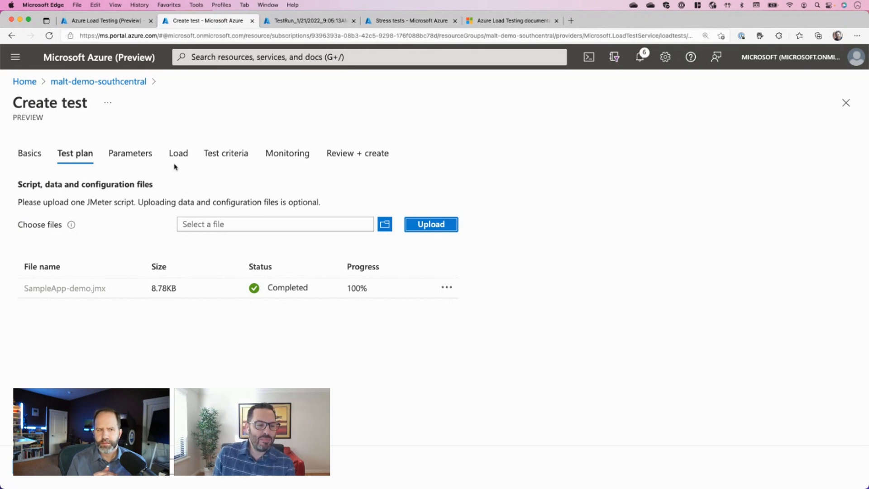
{"action": "left_click", "coordinate": [178, 153]}
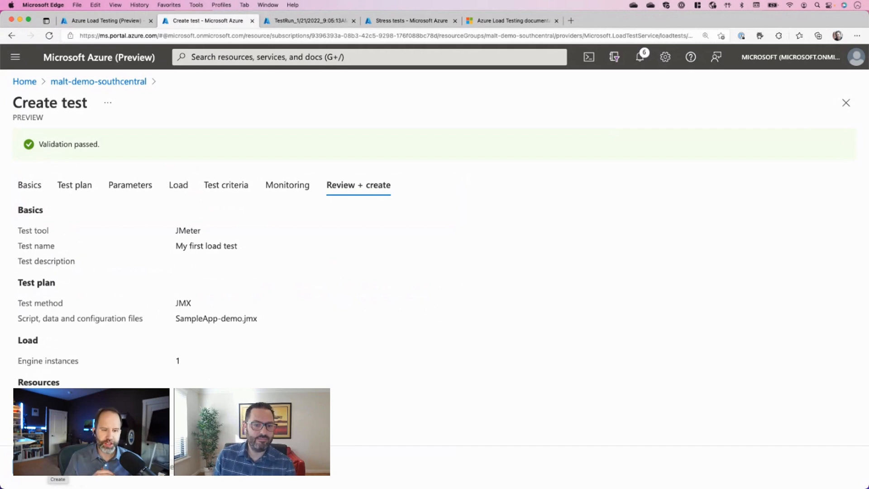
Create My first load test, starting its first test run
{"action": "left_click", "coordinate": [58, 479]}
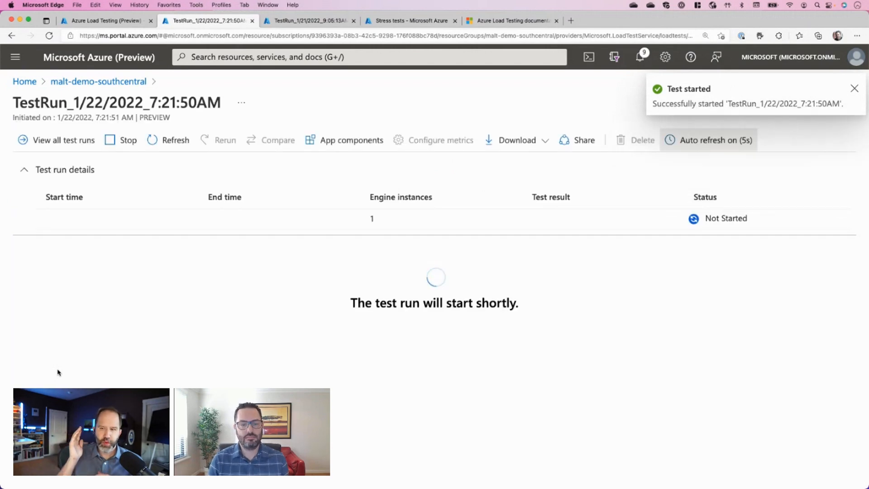
Dismiss the notification and wait for the run's client-side charts to load
{"action": "left_click", "coordinate": [853, 88]}
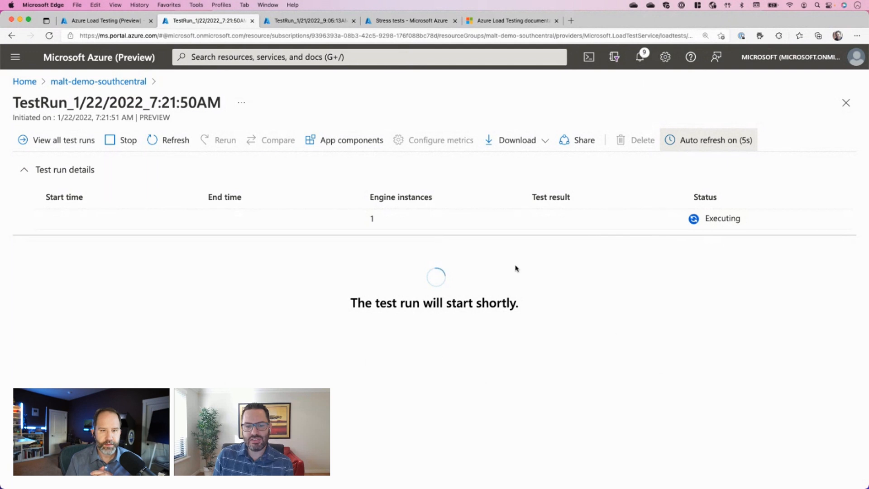
{"action": "mouse_move", "coordinate": [463, 315]}
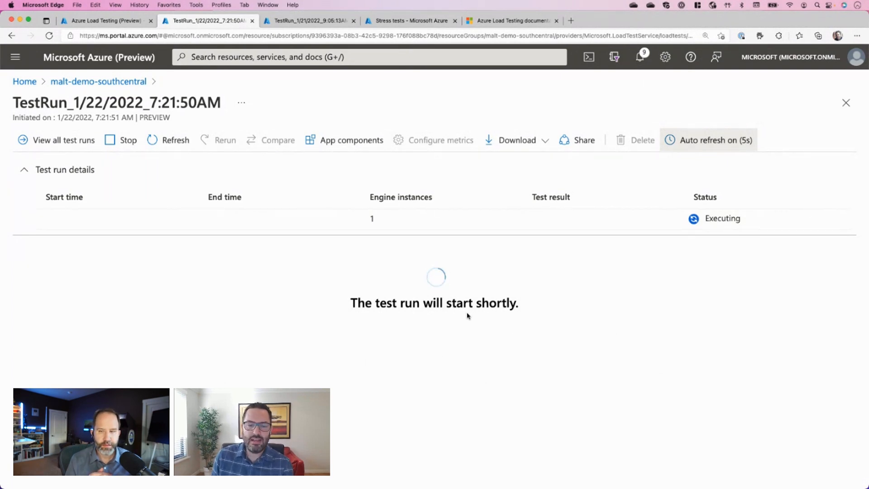
{"action": "mouse_move", "coordinate": [376, 344]}
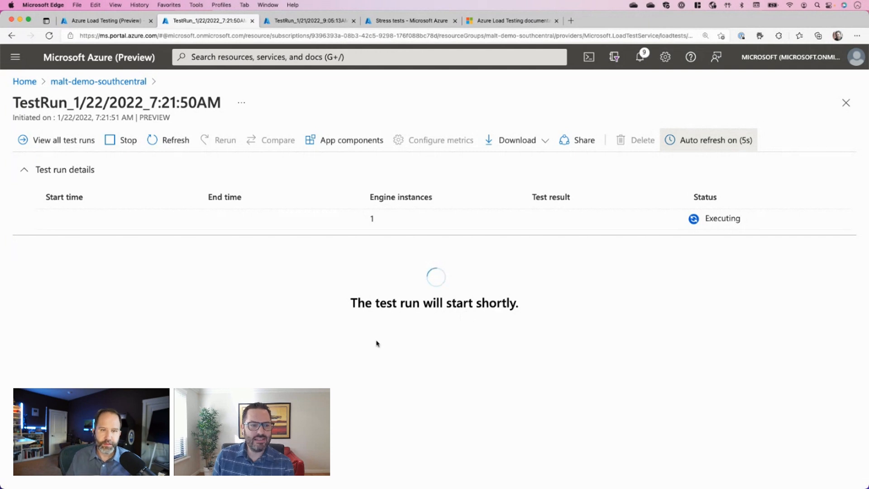
{"action": "mouse_move", "coordinate": [371, 340]}
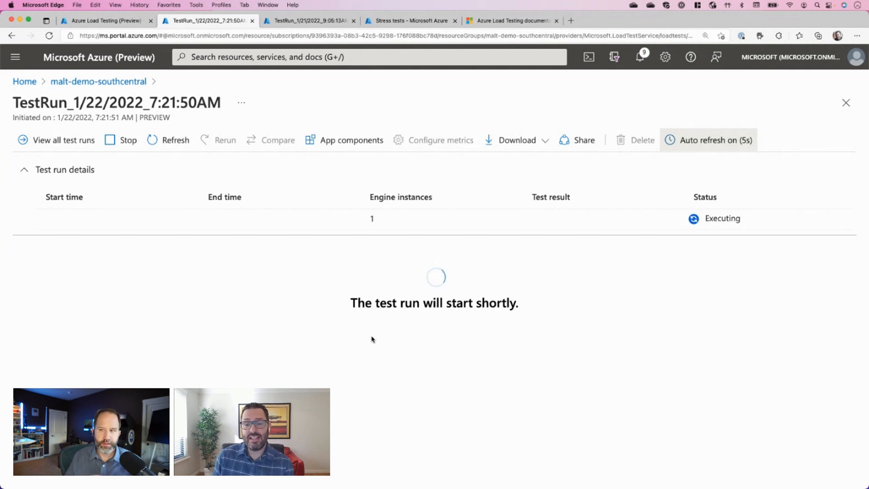
{"action": "mouse_move", "coordinate": [191, 88]}
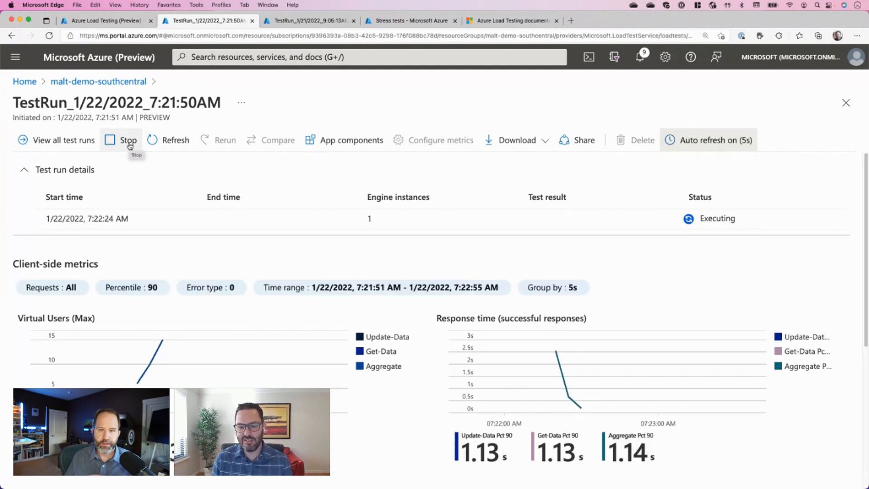
{"action": "mouse_move", "coordinate": [180, 221]}
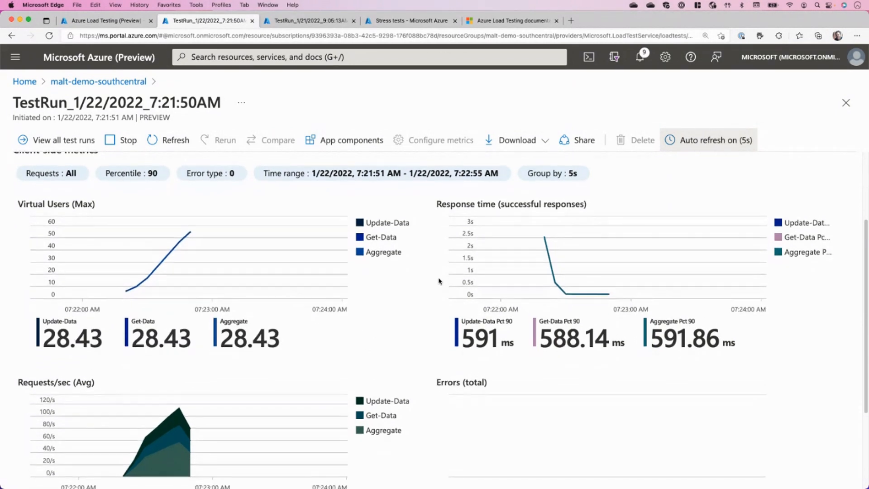
Follow the live run's charts to 100 users and error spikes, then switch to the 1/21/2022 run
{"action": "scroll", "scroll_direction": "down", "scroll_amount": 3}
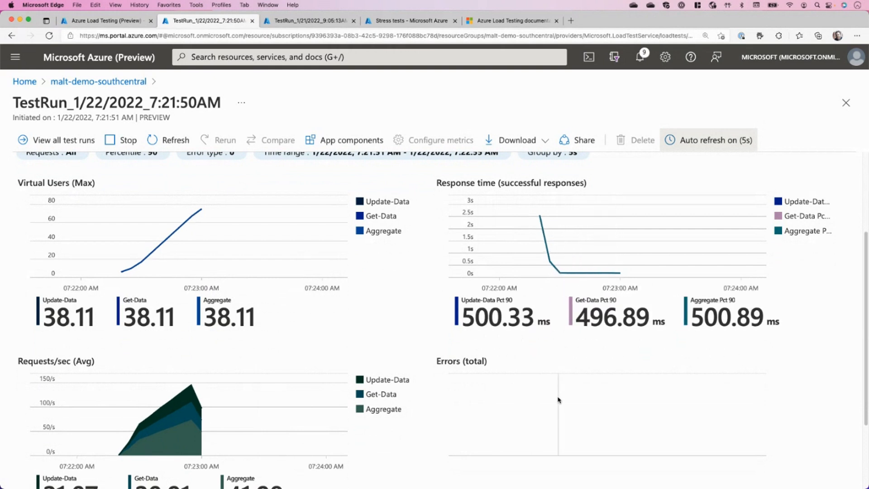
{"action": "mouse_move", "coordinate": [365, 351]}
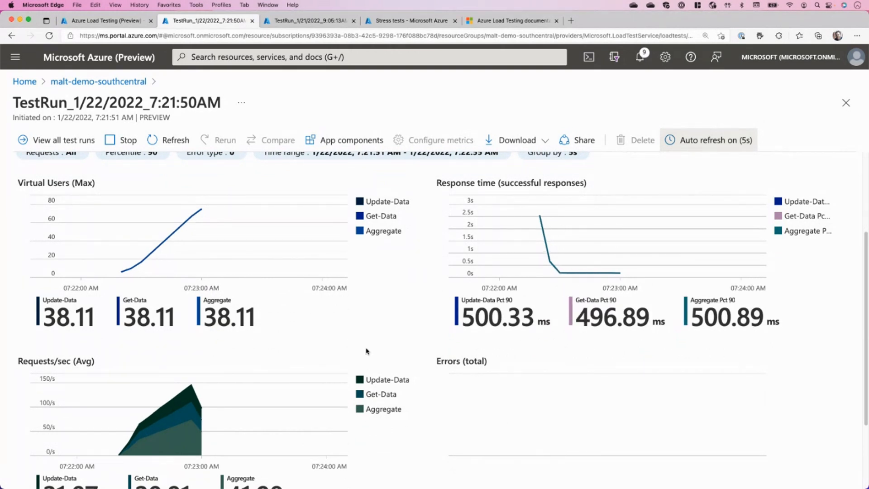
{"action": "mouse_move", "coordinate": [363, 359]}
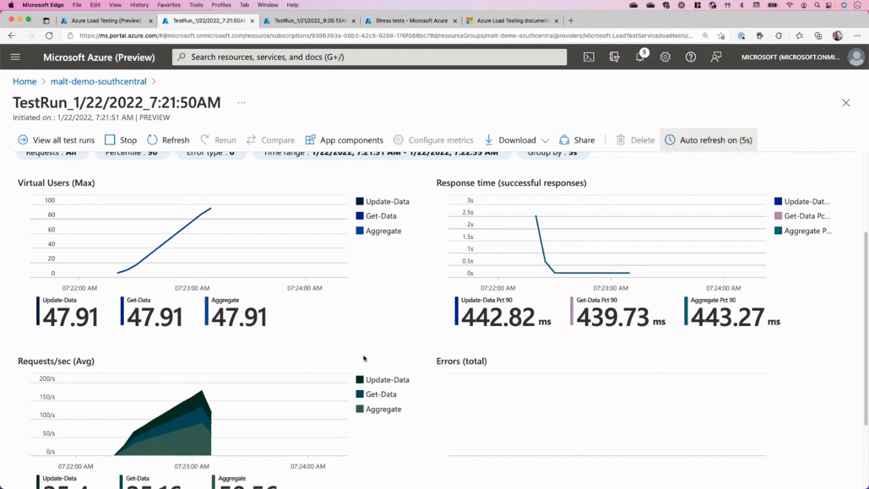
{"action": "mouse_move", "coordinate": [372, 344]}
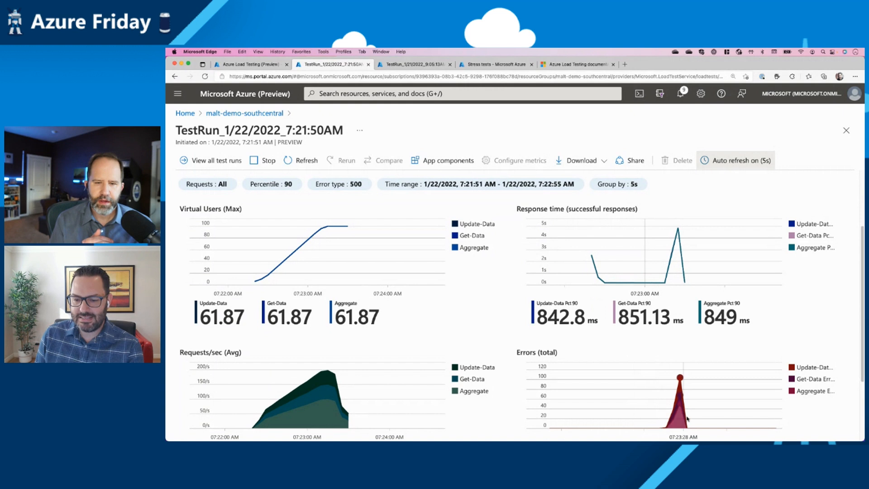
{"action": "scroll", "scroll_direction": "down", "scroll_amount": 3}
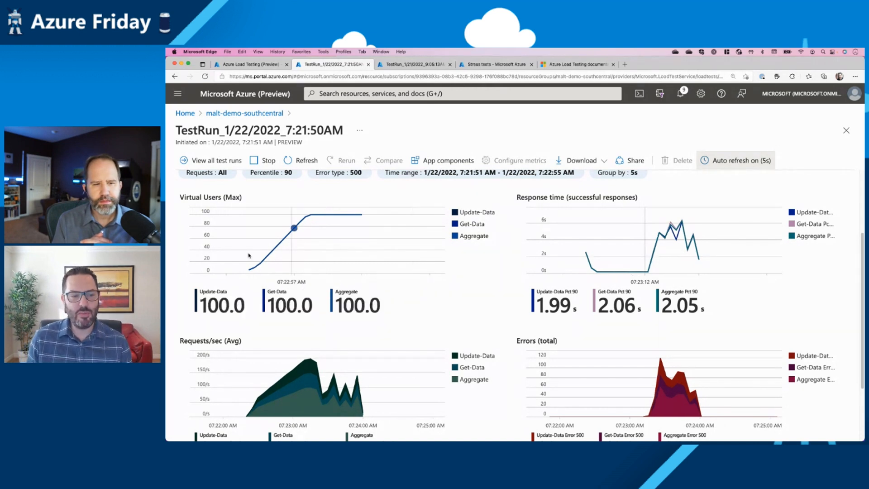
{"action": "mouse_move", "coordinate": [272, 251]}
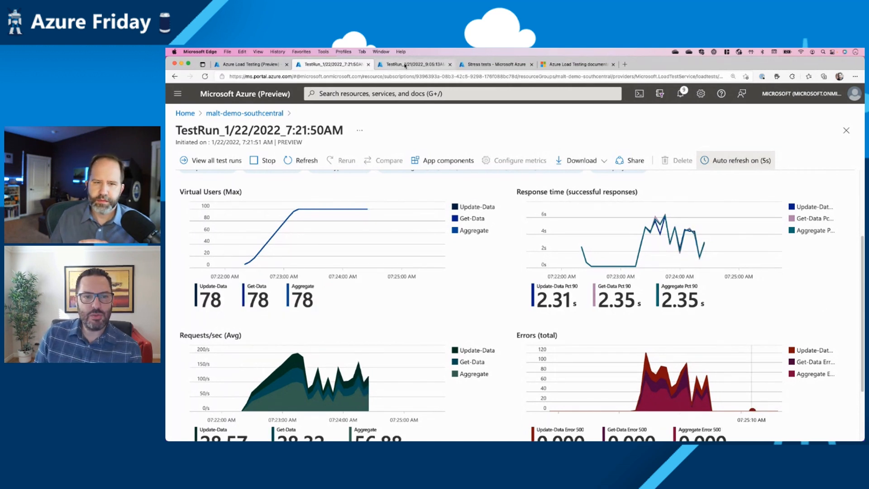
{"action": "left_click", "coordinate": [413, 64]}
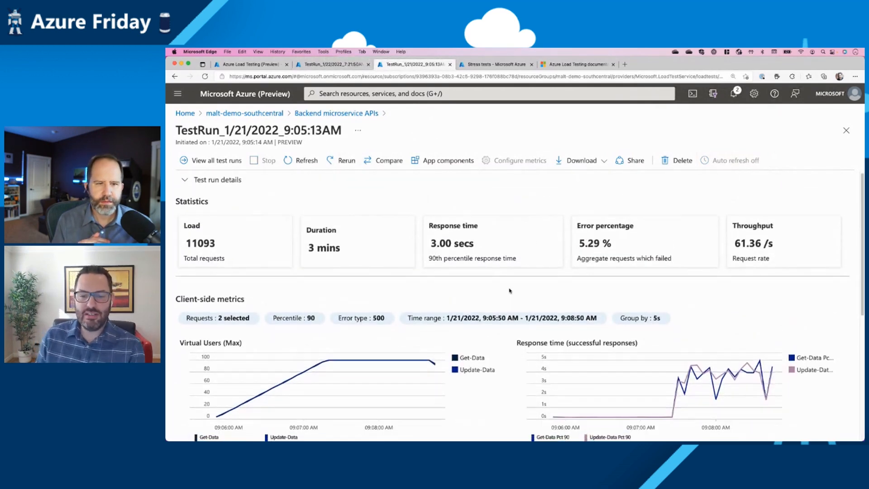
Scroll through the earlier run's client-side charts down to the empty Server-side metrics section
{"action": "scroll", "scroll_direction": "down", "scroll_amount": 3}
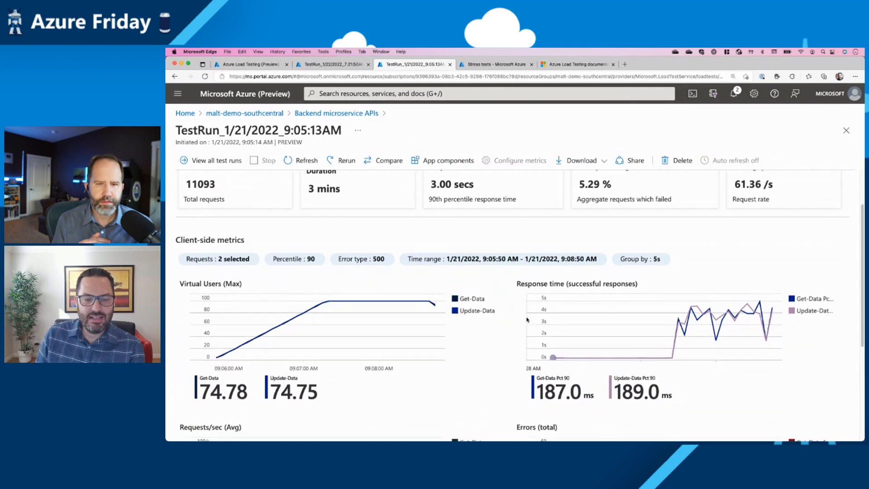
{"action": "scroll", "scroll_direction": "down", "scroll_amount": 3}
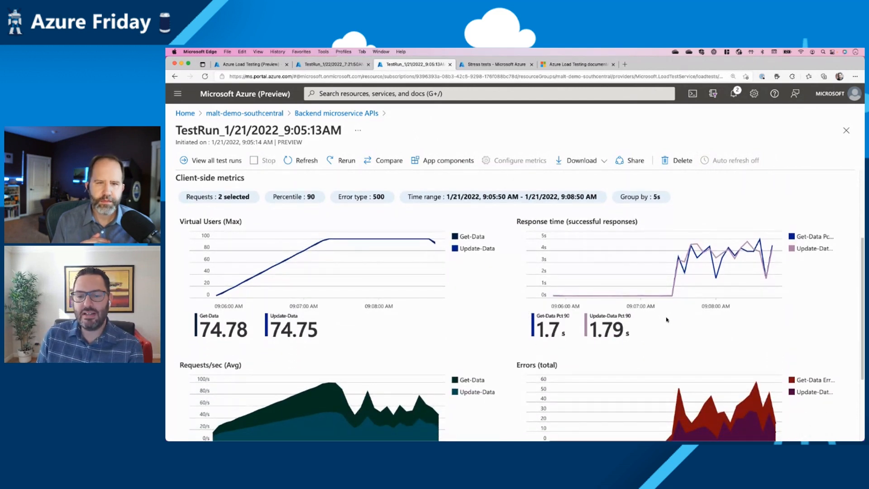
{"action": "mouse_move", "coordinate": [590, 297]}
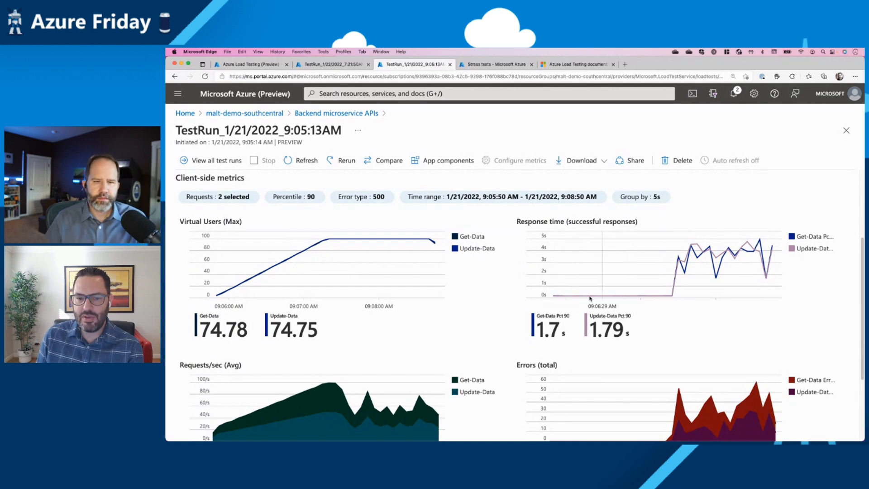
{"action": "scroll", "scroll_direction": "down", "scroll_amount": 3}
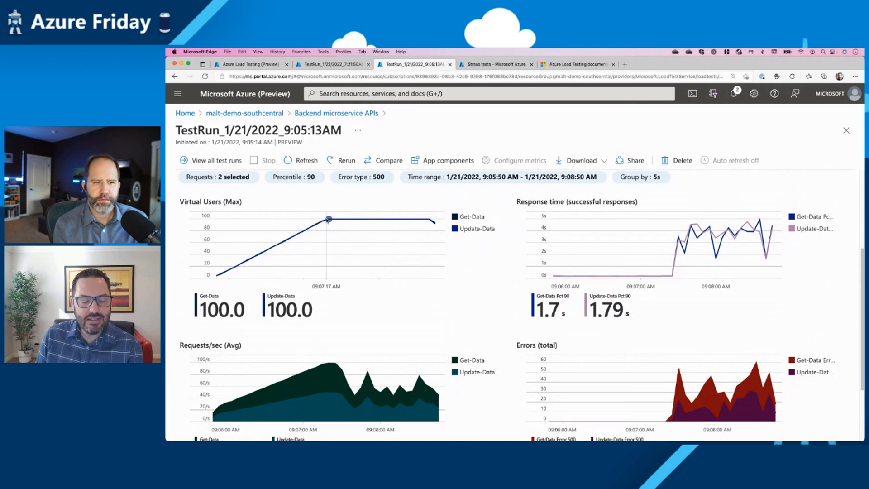
{"action": "mouse_move", "coordinate": [431, 220]}
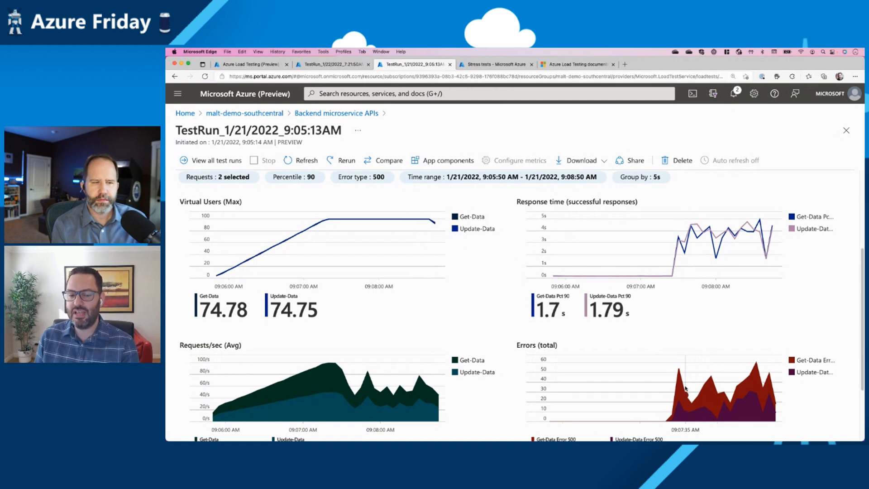
{"action": "scroll", "scroll_direction": "down", "scroll_amount": 3}
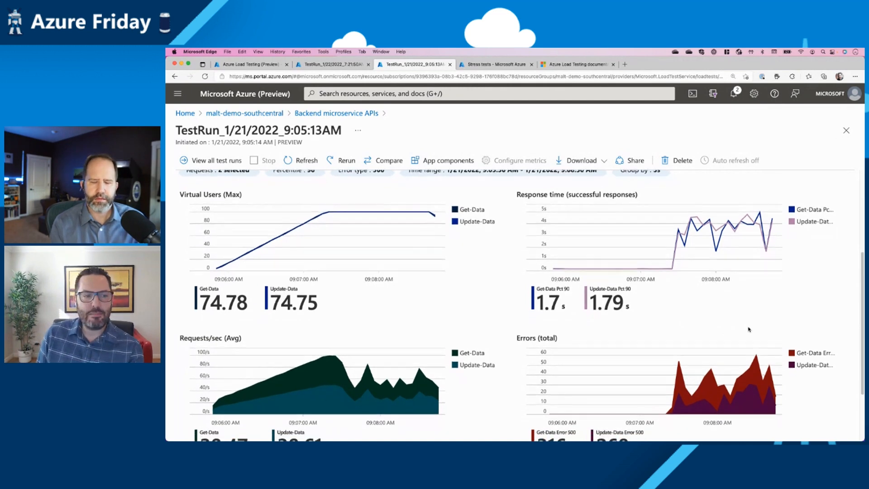
{"action": "scroll", "scroll_direction": "up", "scroll_amount": 3}
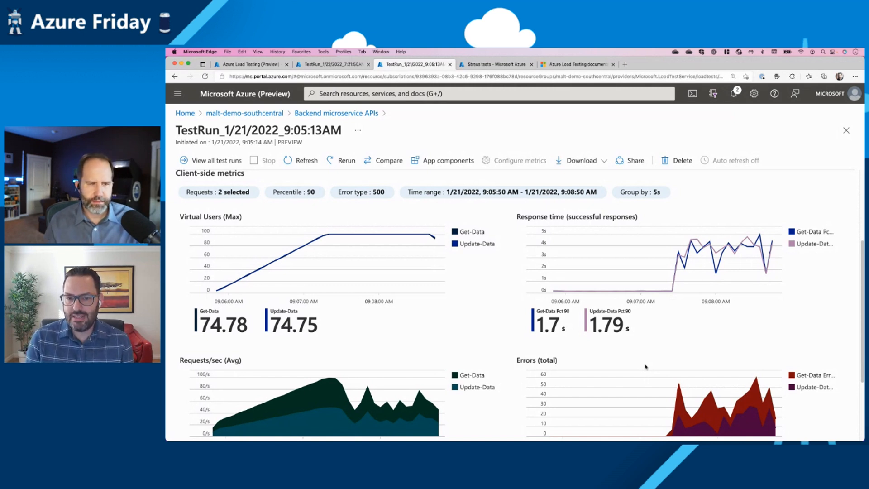
{"action": "scroll", "scroll_direction": "down", "scroll_amount": 3}
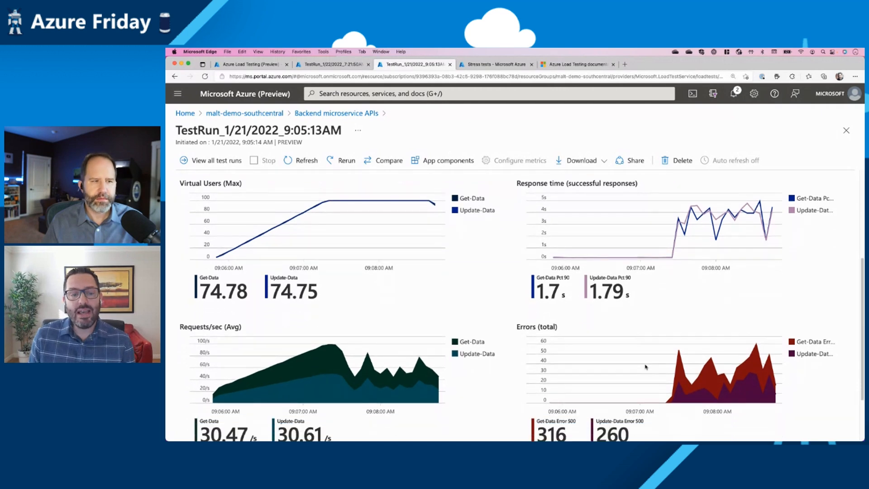
{"action": "scroll", "scroll_direction": "down", "scroll_amount": 3}
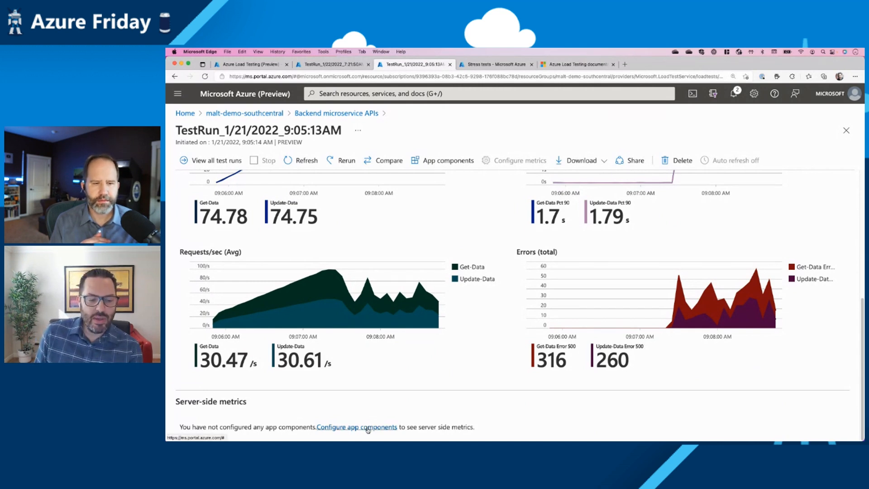
Filter the Configure app components list to the johnsta-cicd-app-rg resource group
{"action": "left_click", "coordinate": [357, 426]}
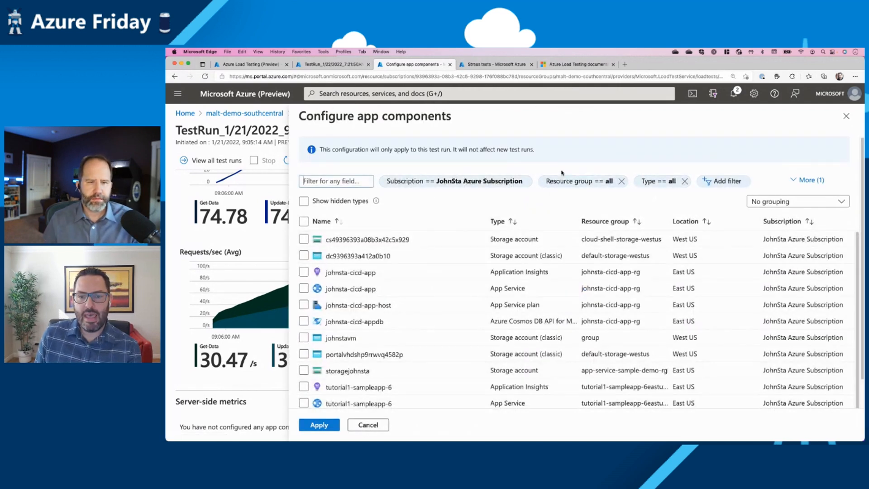
{"action": "left_click", "coordinate": [577, 181]}
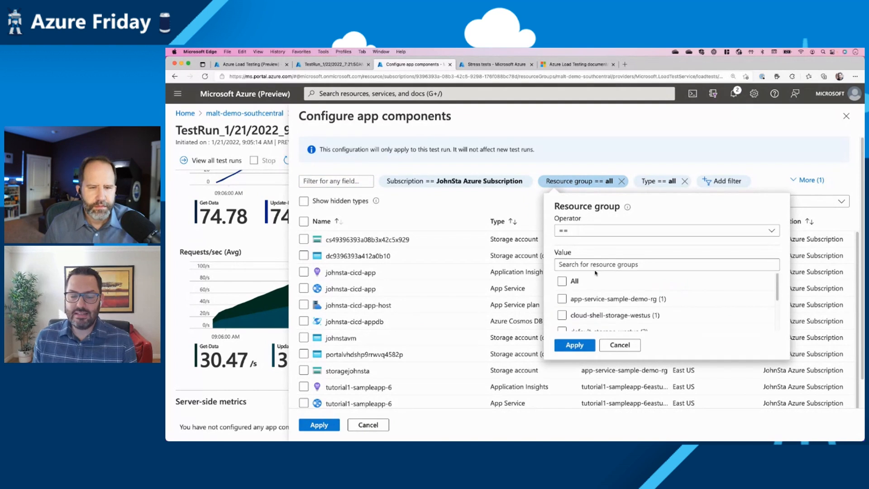
{"action": "scroll", "scroll_direction": "down", "scroll_amount": 3}
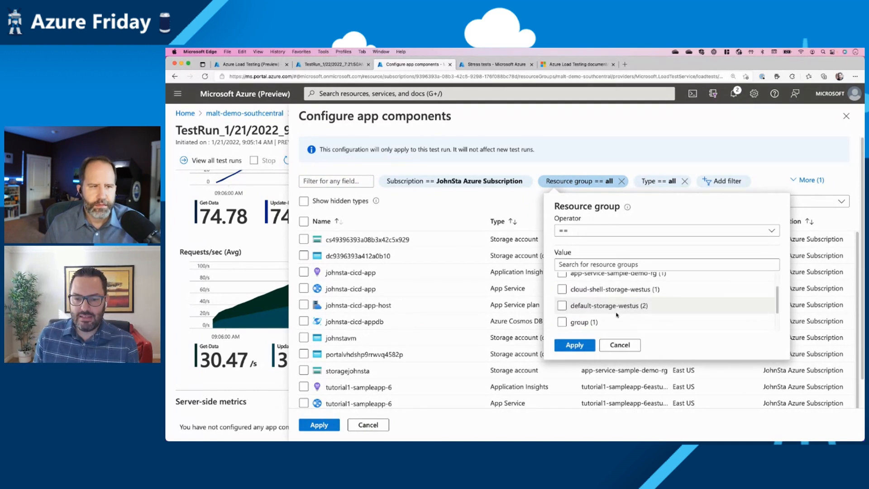
{"action": "left_click", "coordinate": [562, 308]}
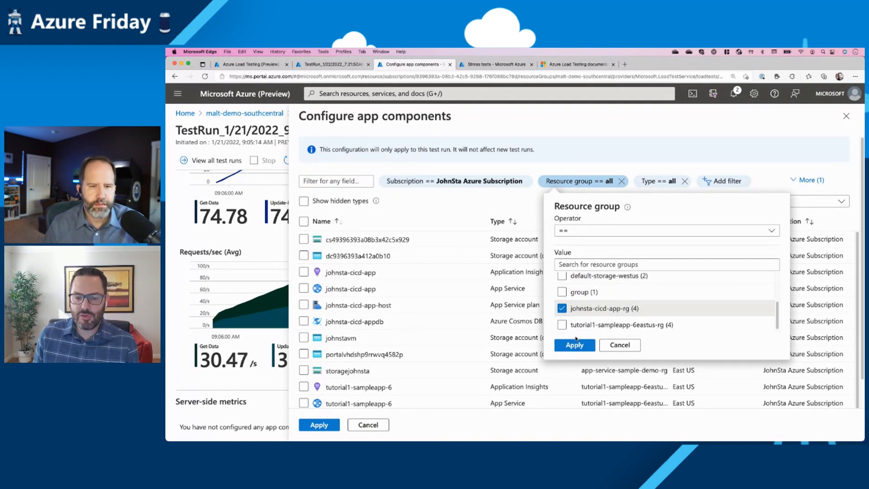
{"action": "left_click", "coordinate": [574, 345]}
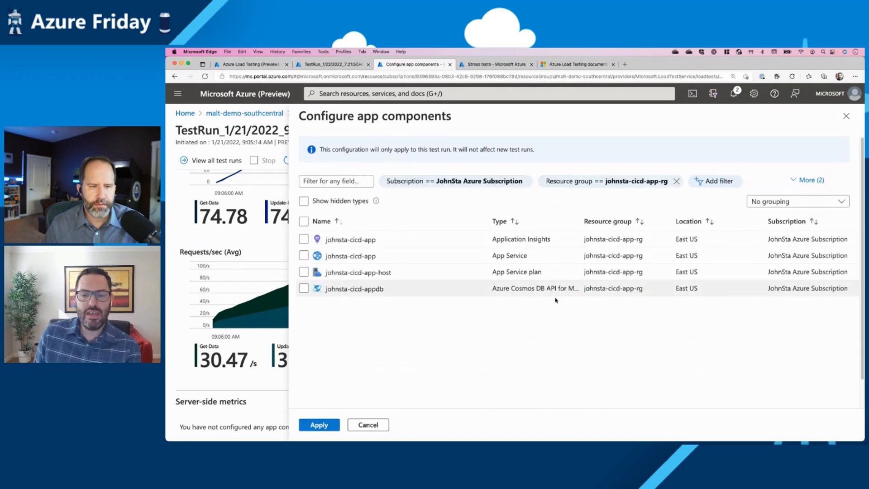
{"action": "mouse_move", "coordinate": [570, 312]}
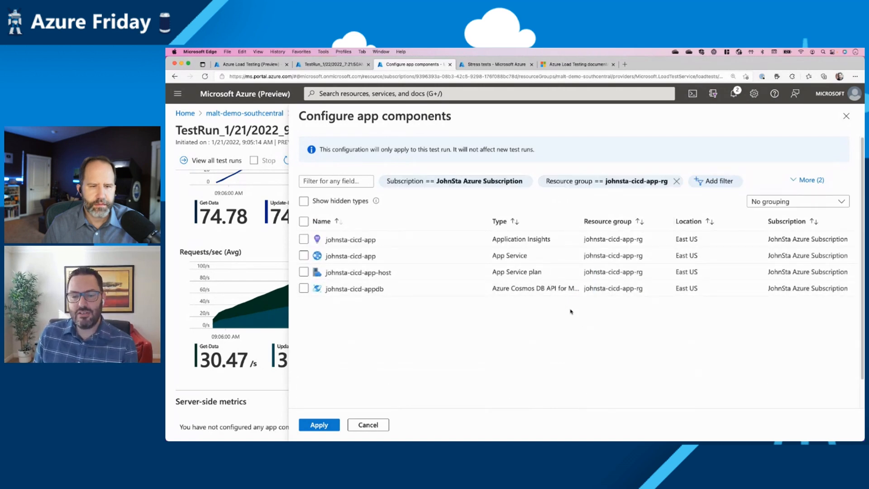
{"action": "mouse_move", "coordinate": [554, 333]}
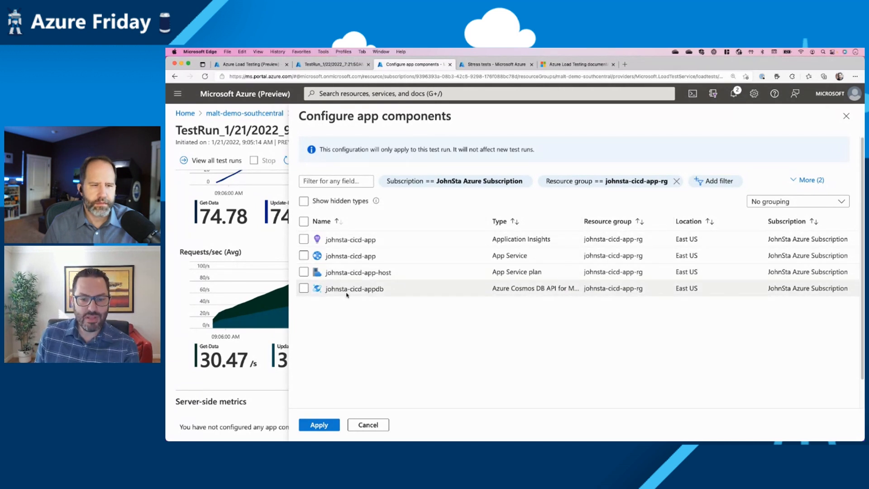
Check the App Service, App Service plan and Cosmos DB as app components
{"action": "left_click", "coordinate": [304, 256]}
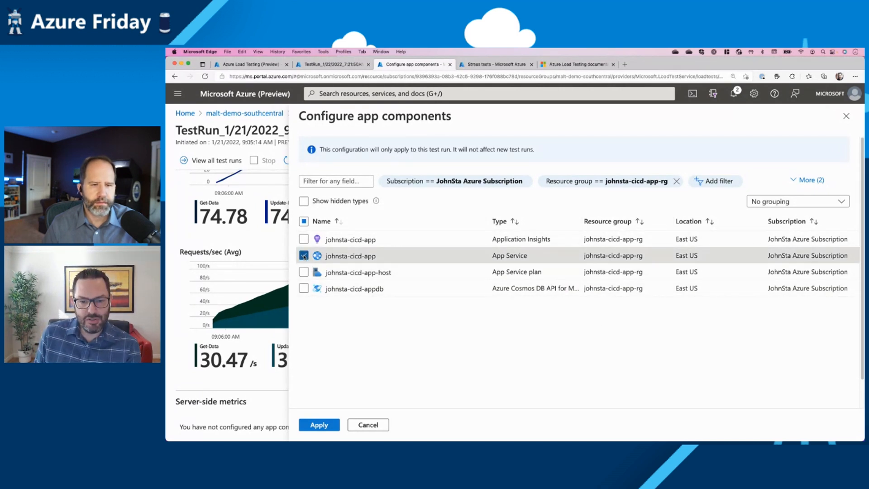
{"action": "left_click", "coordinate": [304, 272]}
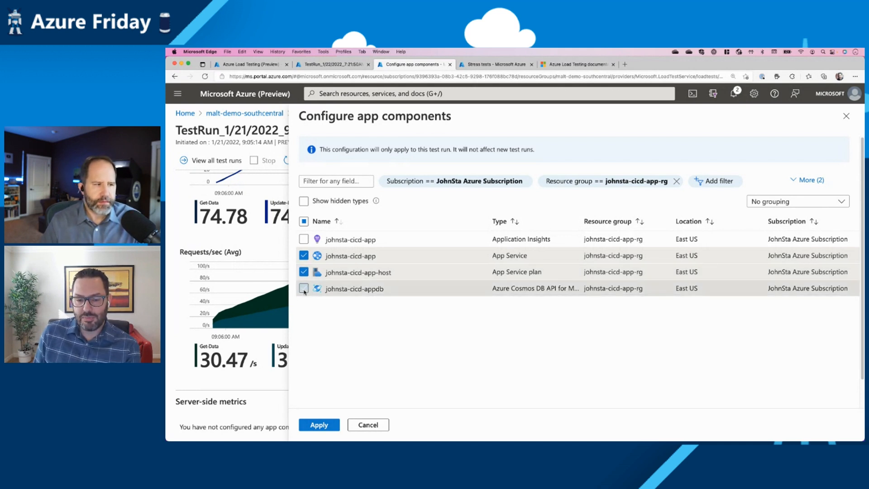
{"action": "left_click", "coordinate": [304, 221]}
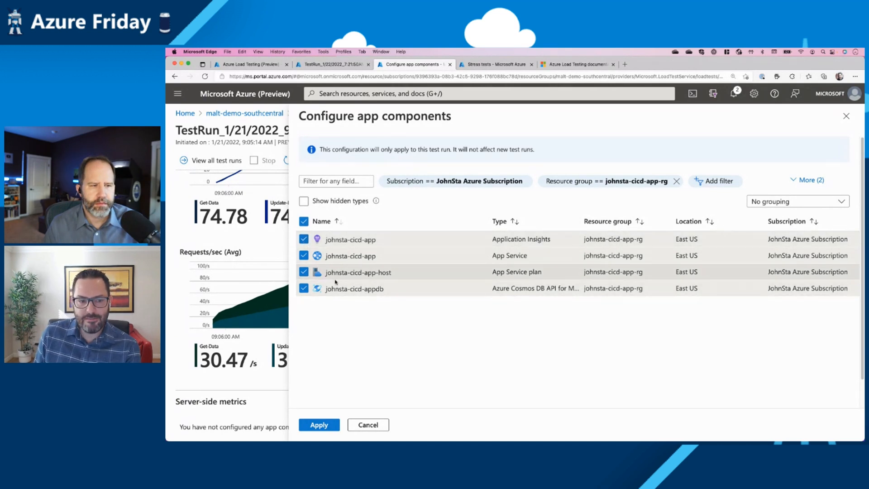
{"action": "mouse_move", "coordinate": [312, 335]}
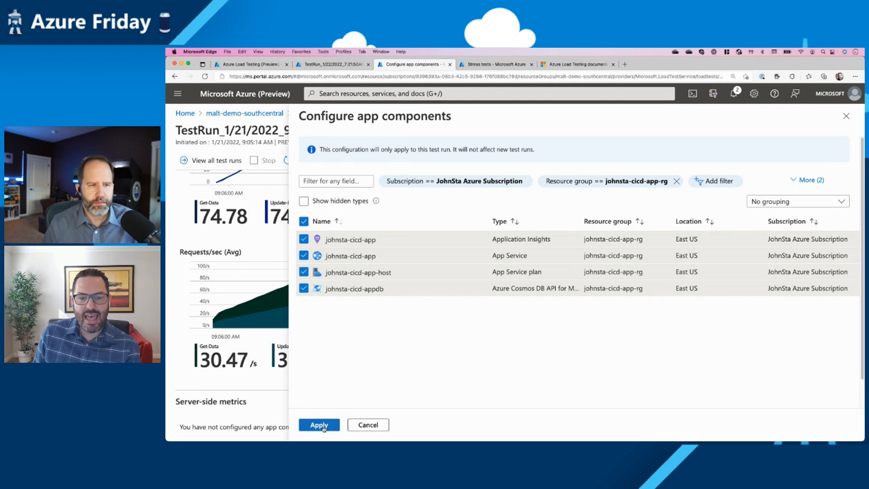
Apply the app components and review the server-side charts: response time, CPU, memory, RU consumption, failed requests
{"action": "left_click", "coordinate": [319, 425]}
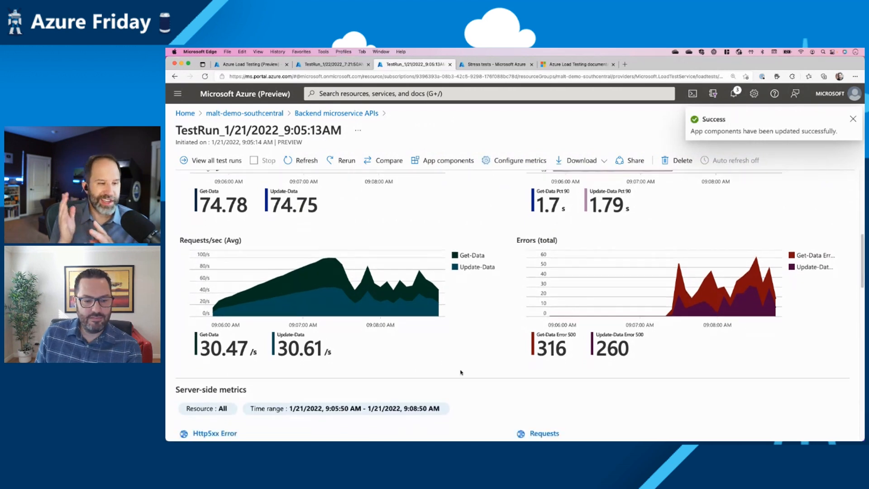
{"action": "scroll", "scroll_direction": "down", "scroll_amount": 3}
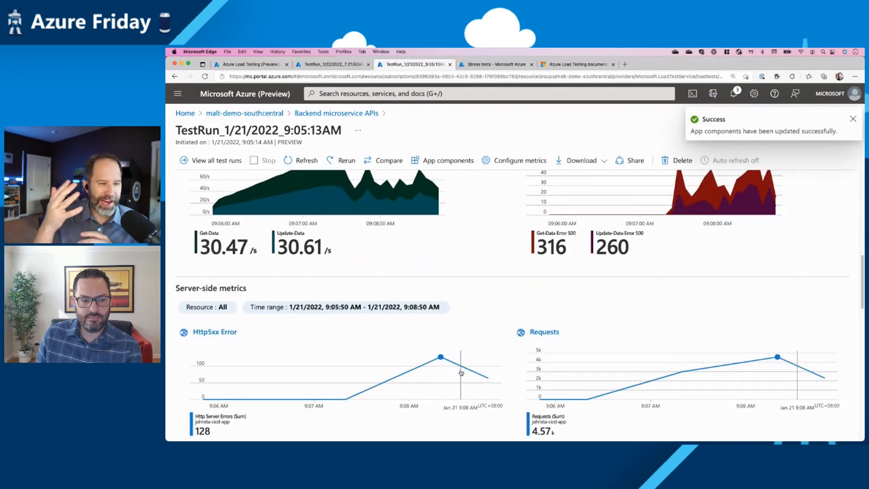
{"action": "scroll", "scroll_direction": "up", "scroll_amount": 3}
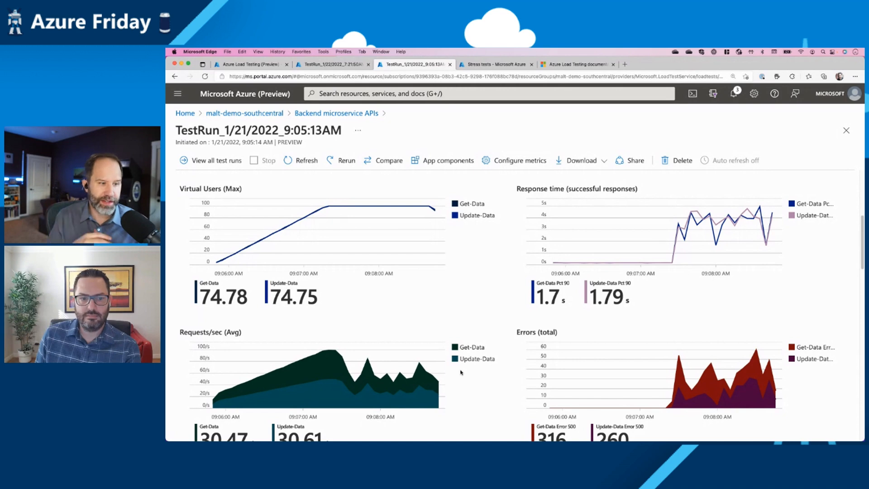
{"action": "scroll", "scroll_direction": "down", "scroll_amount": 3}
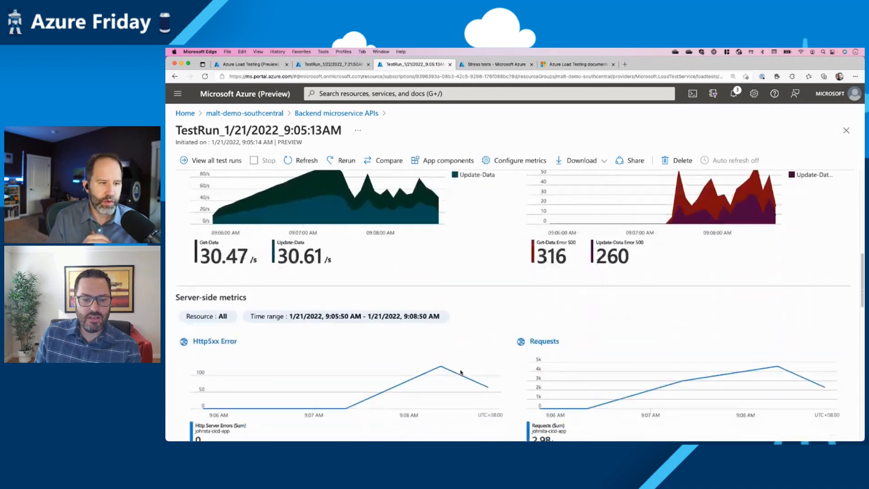
{"action": "scroll", "scroll_direction": "down", "scroll_amount": 3}
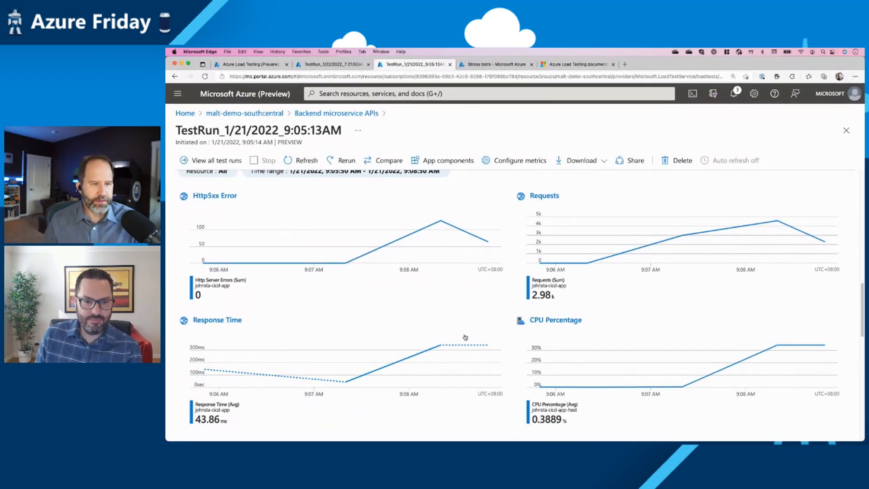
{"action": "scroll", "scroll_direction": "down", "scroll_amount": 3}
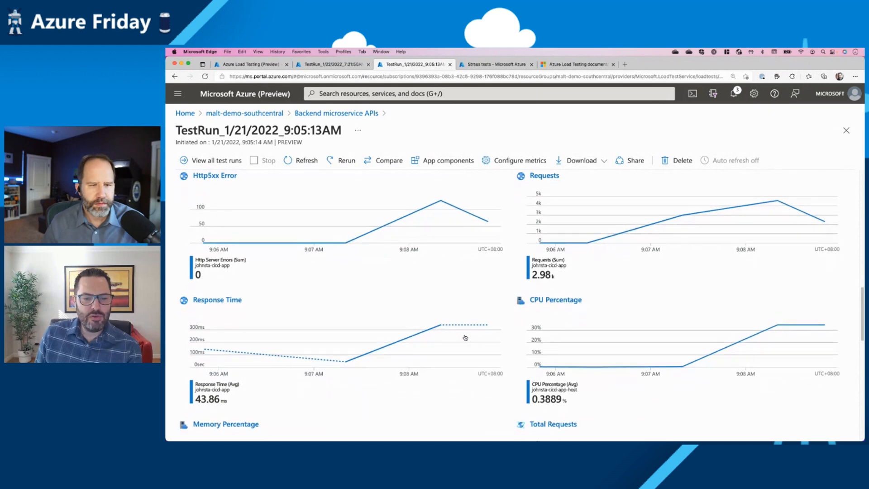
{"action": "scroll", "scroll_direction": "down", "scroll_amount": 3}
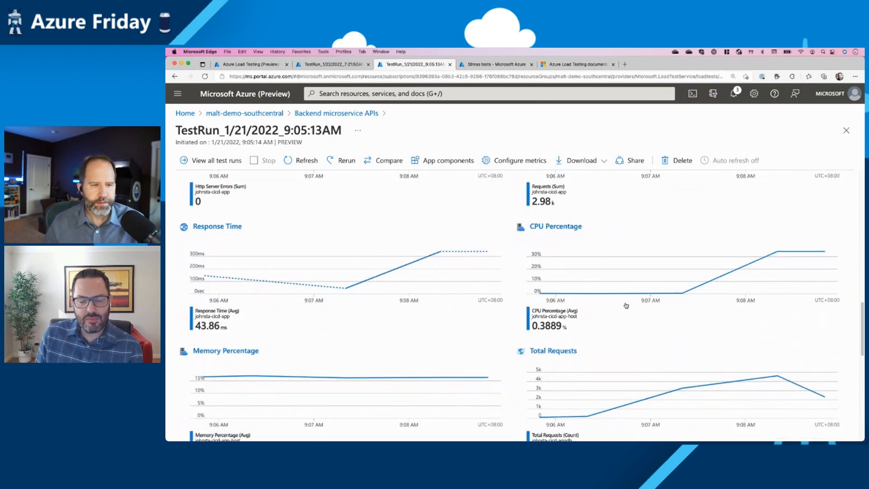
{"action": "mouse_move", "coordinate": [503, 331]}
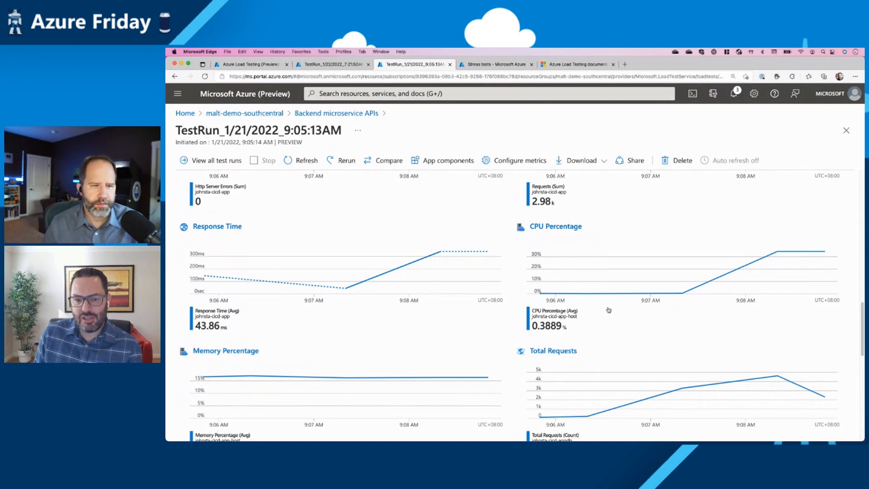
{"action": "mouse_move", "coordinate": [456, 367]}
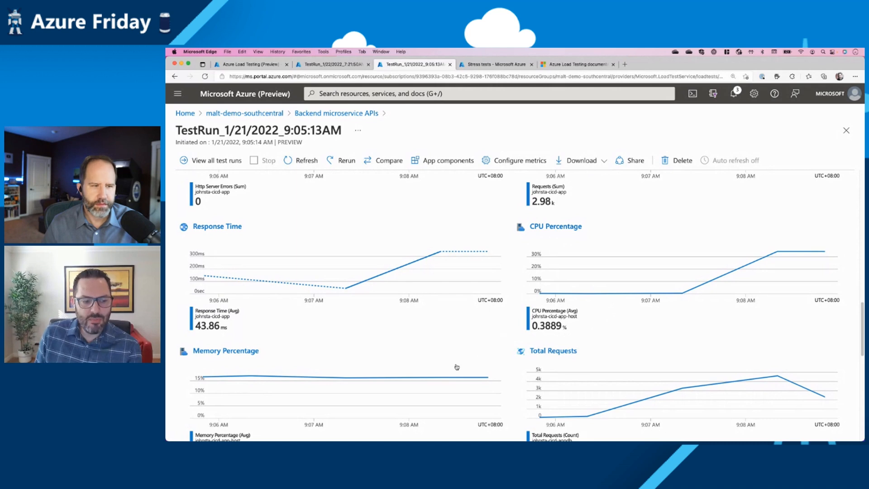
{"action": "scroll", "scroll_direction": "down", "scroll_amount": 3}
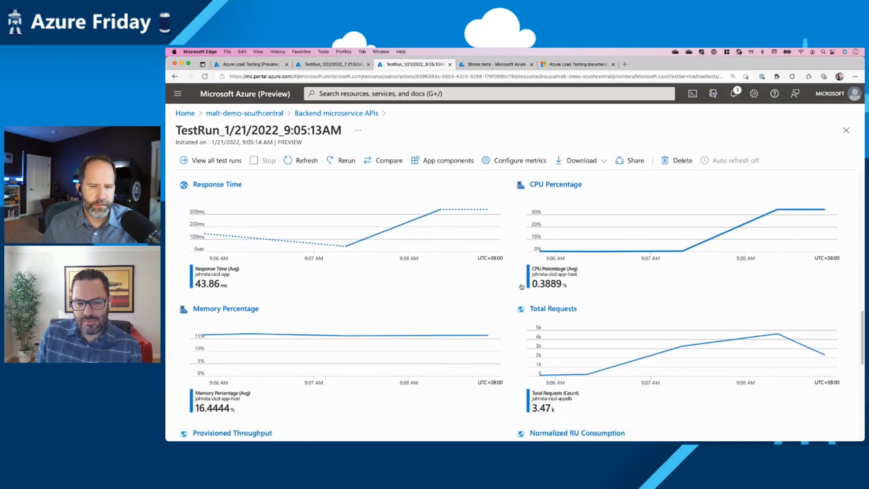
{"action": "scroll", "scroll_direction": "down", "scroll_amount": 3}
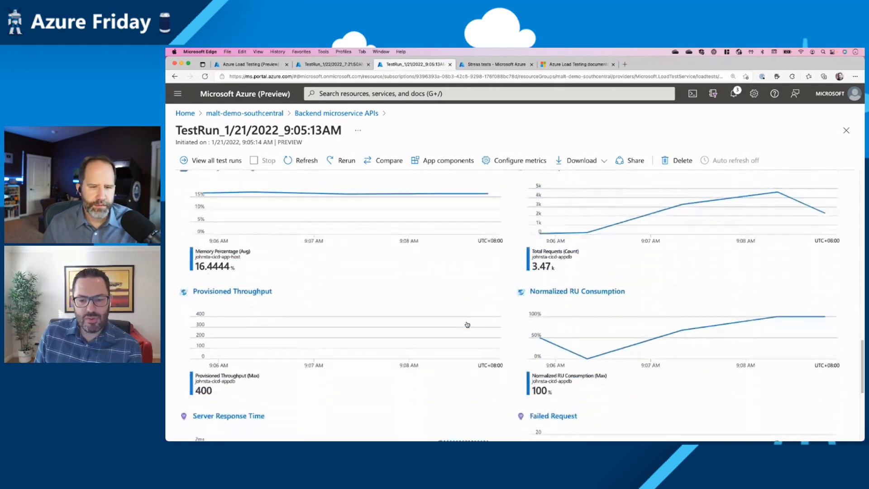
{"action": "scroll", "scroll_direction": "down", "scroll_amount": 3}
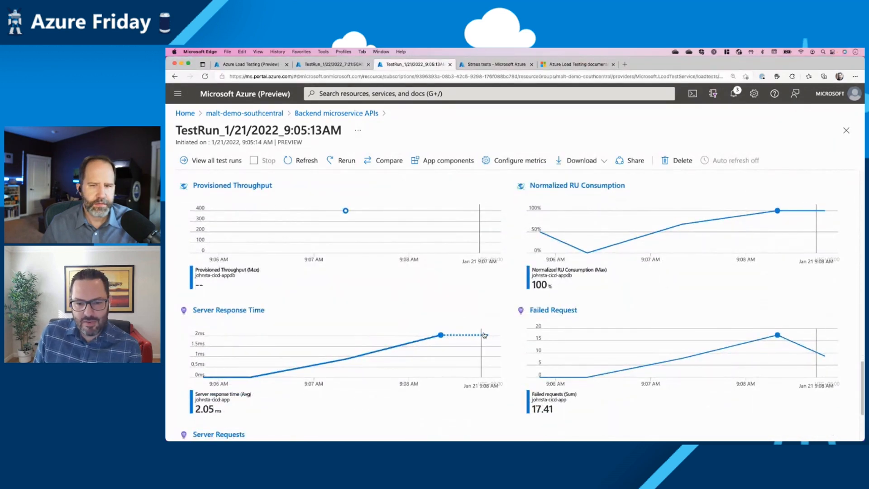
{"action": "scroll", "scroll_direction": "down", "scroll_amount": 3}
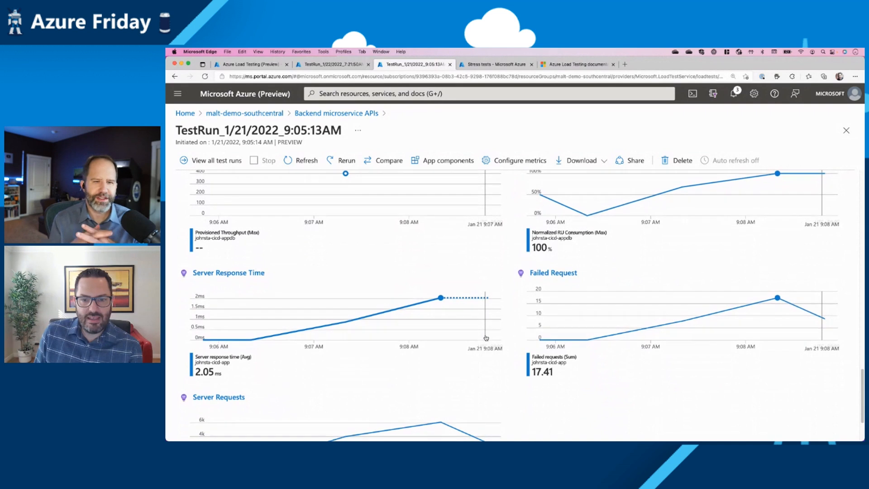
{"action": "scroll", "scroll_direction": "up", "scroll_amount": 3}
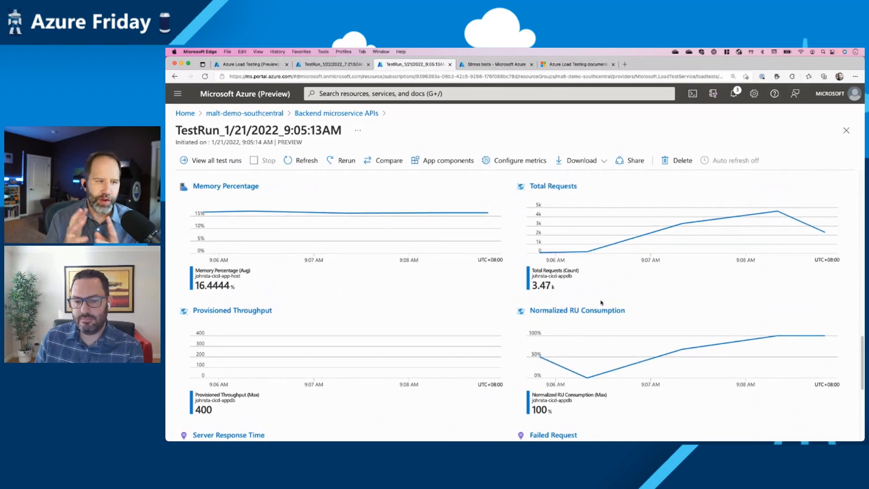
{"action": "mouse_move", "coordinate": [604, 295]}
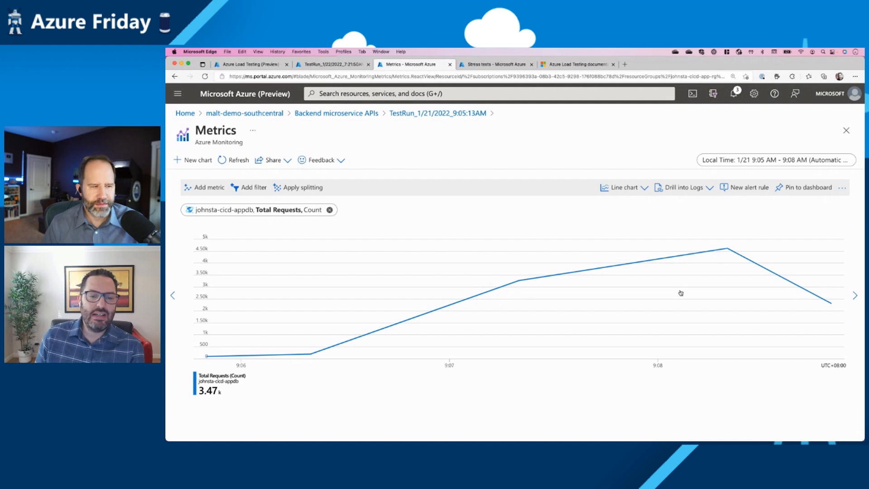
{"action": "mouse_move", "coordinate": [443, 280]}
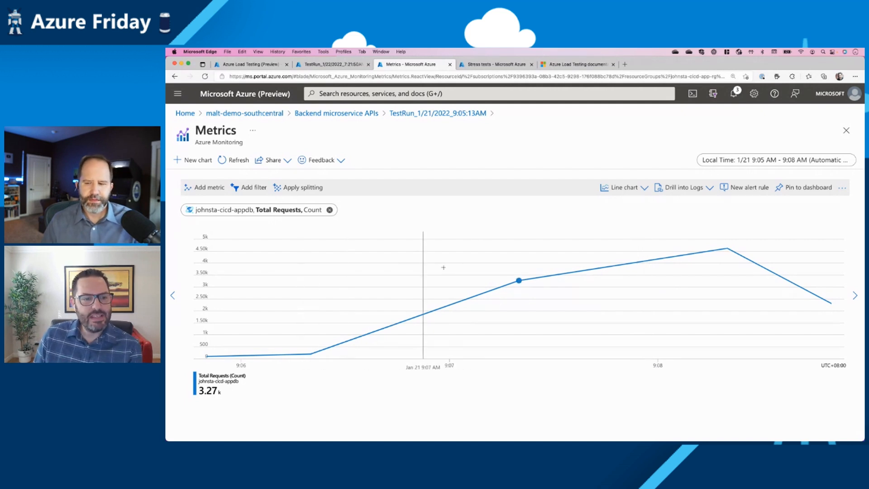
{"action": "mouse_move", "coordinate": [517, 294]}
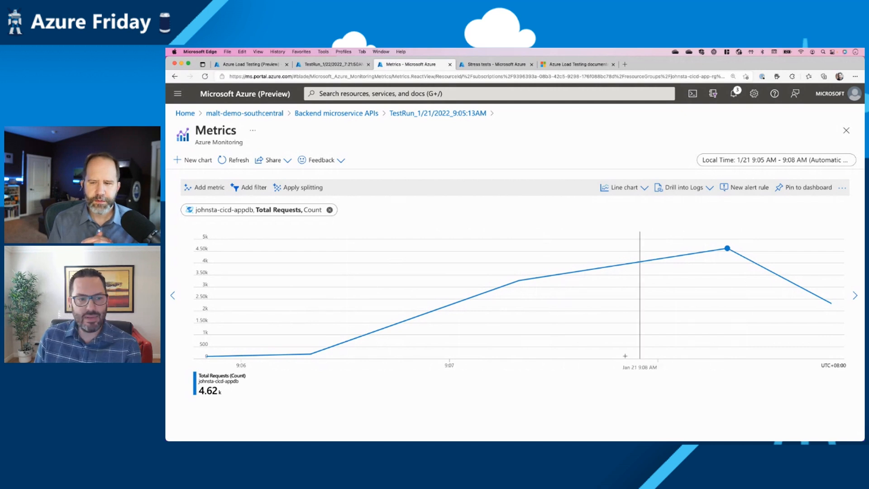
Filter the Cosmos DB Total Requests chart by Status = ClientThrottlingError, then return to the run dashboard
{"action": "left_click", "coordinate": [252, 186]}
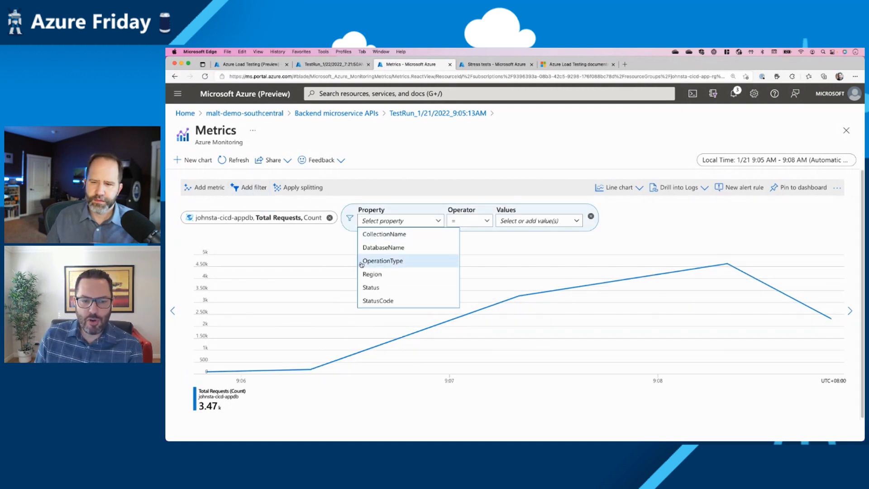
{"action": "left_click", "coordinate": [370, 286]}
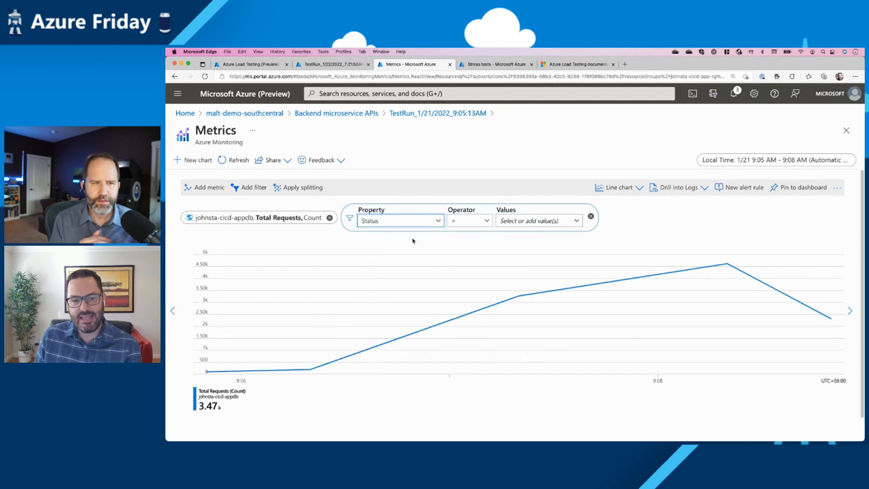
{"action": "left_click", "coordinate": [537, 220]}
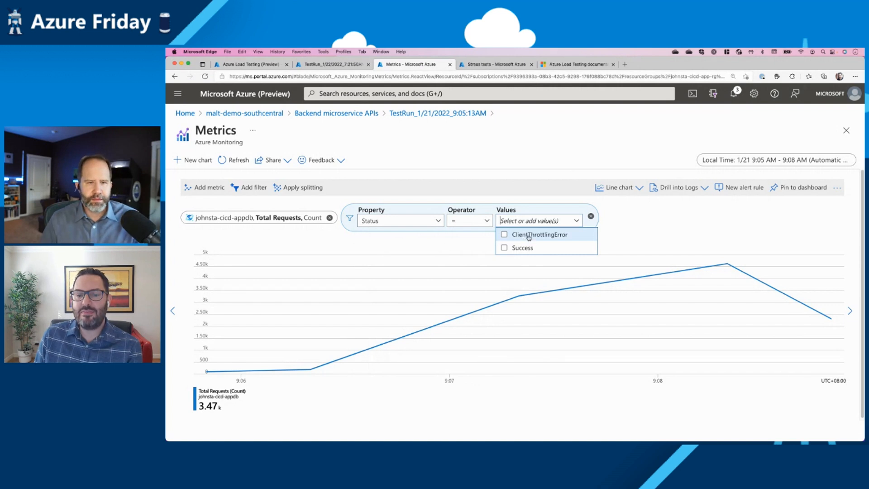
{"action": "mouse_move", "coordinate": [538, 234]}
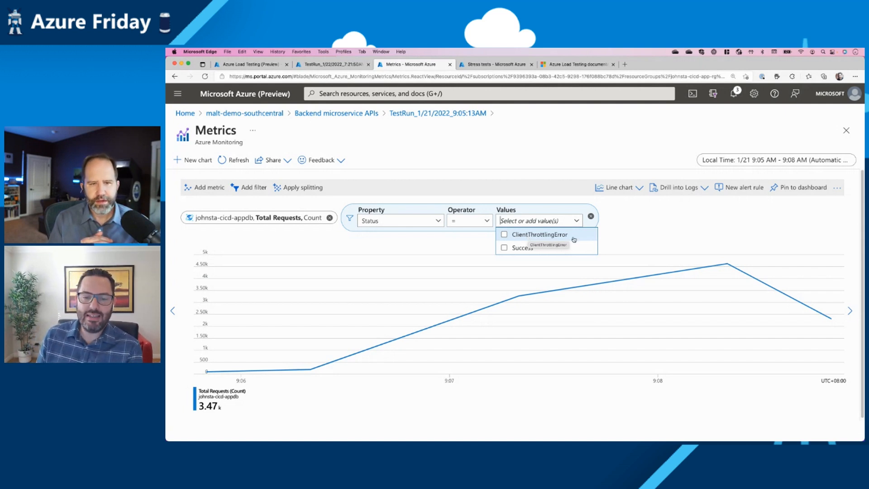
{"action": "mouse_move", "coordinate": [616, 236]}
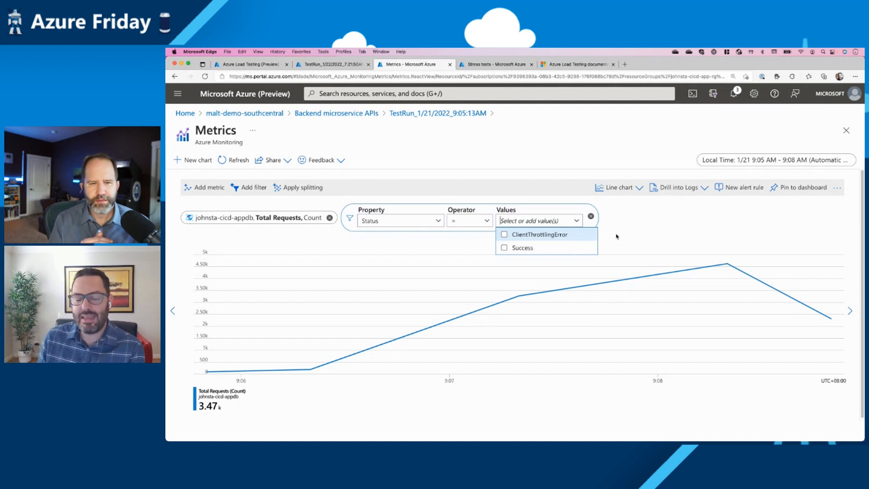
{"action": "left_click", "coordinate": [504, 234]}
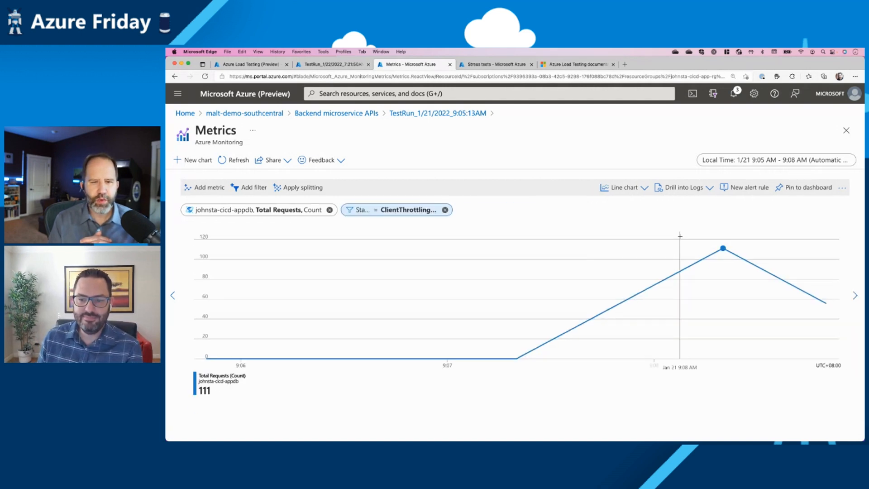
{"action": "mouse_move", "coordinate": [604, 226]}
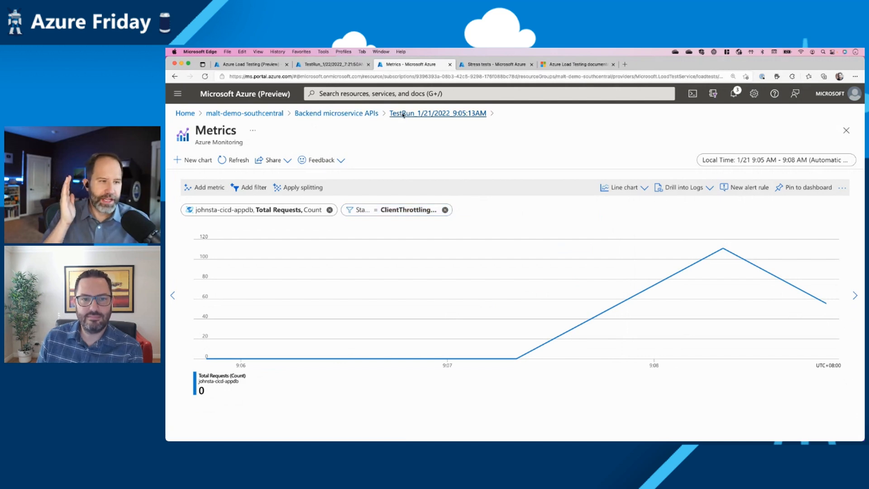
{"action": "left_click", "coordinate": [438, 113]}
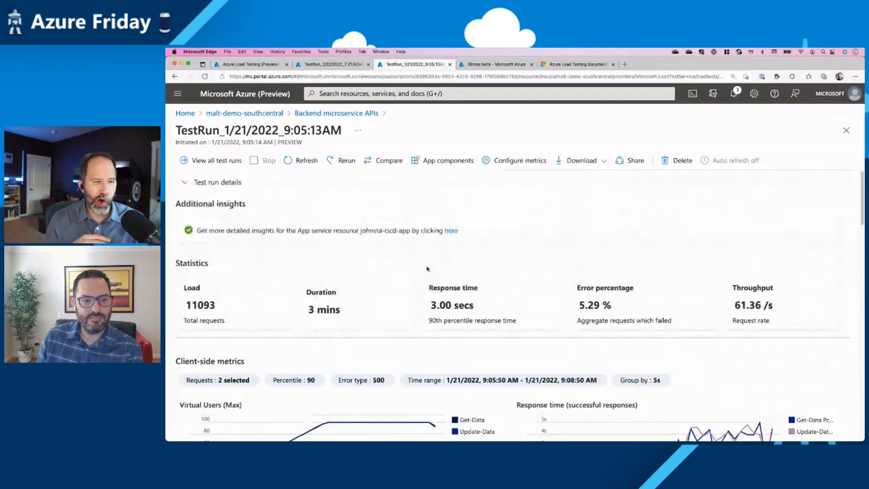
Switch from the run's client-side metrics to the Stress tests list of seven completed runs
{"action": "scroll", "scroll_direction": "down", "scroll_amount": 3}
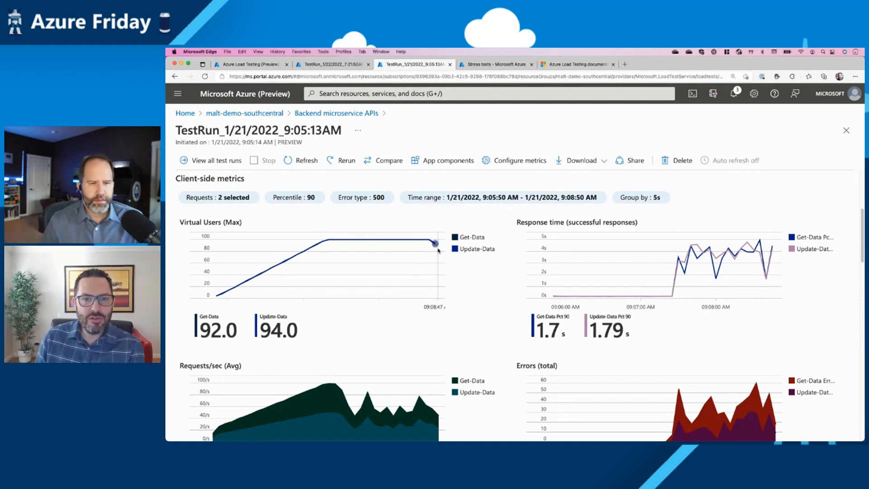
{"action": "left_click", "coordinate": [493, 64]}
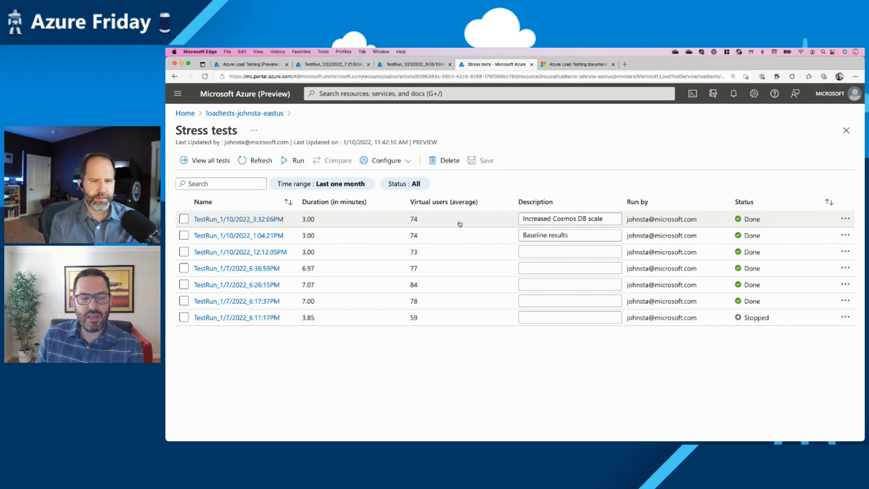
Select the 1:04:21 PM baseline and 3:32:06 PM increased-scale runs and compare them
{"action": "left_click", "coordinate": [184, 235]}
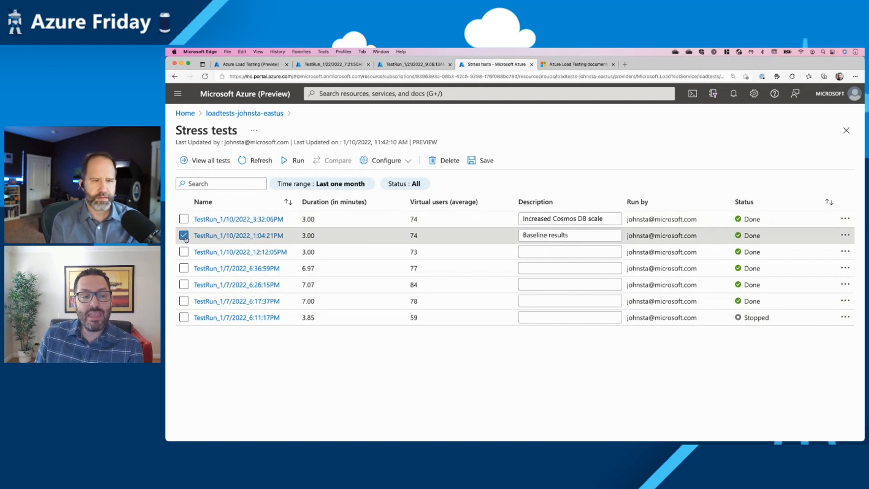
{"action": "left_click", "coordinate": [183, 218]}
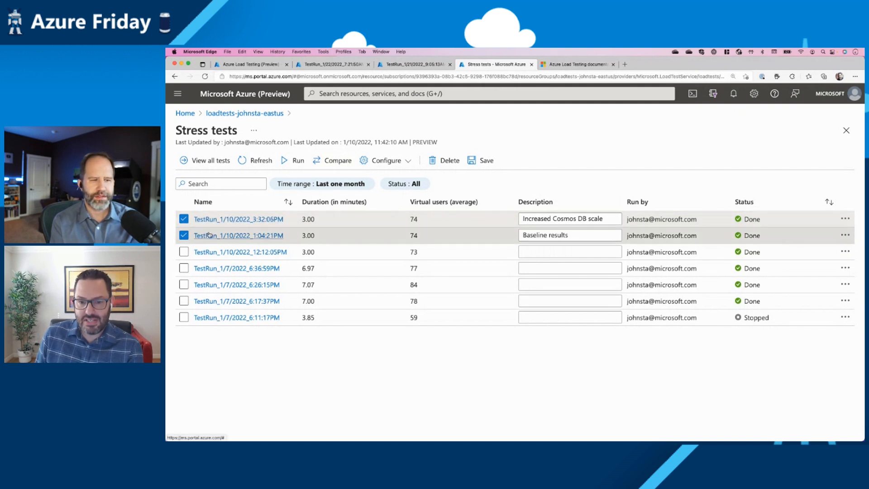
{"action": "left_click", "coordinate": [337, 161]}
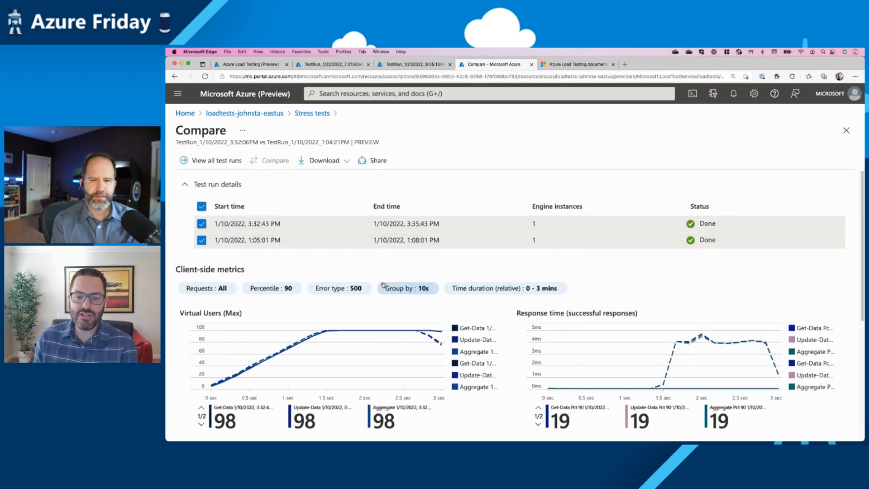
Filter the comparison's Requests to Get-Data only, showing 67 vs 0 errors and 37.53/s vs 28.57/s throughput
{"action": "scroll", "scroll_direction": "down", "scroll_amount": 3}
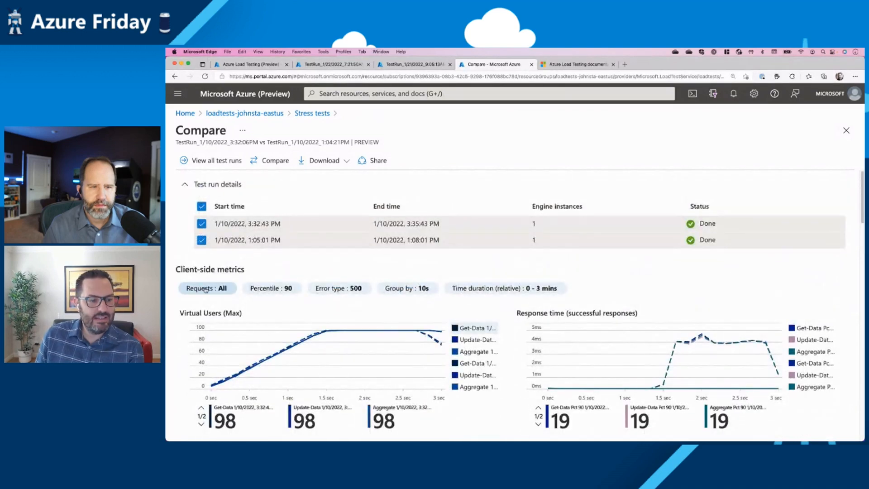
{"action": "left_click", "coordinate": [205, 288]}
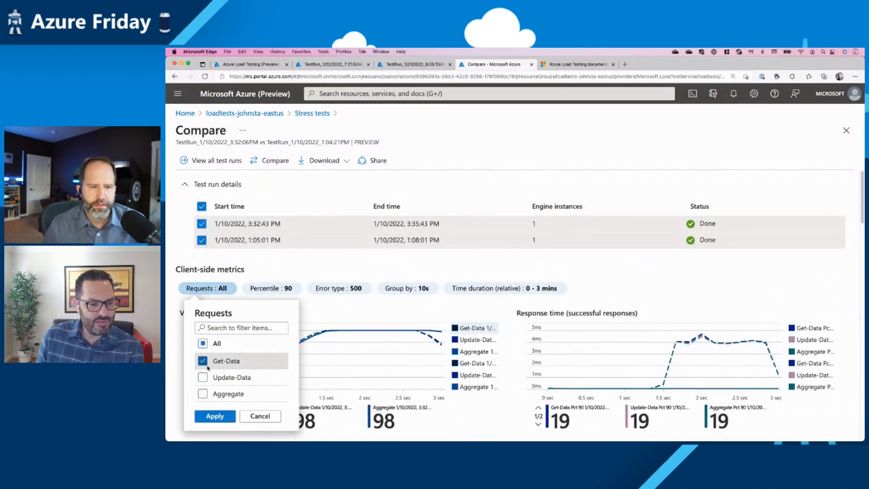
{"action": "left_click", "coordinate": [215, 416]}
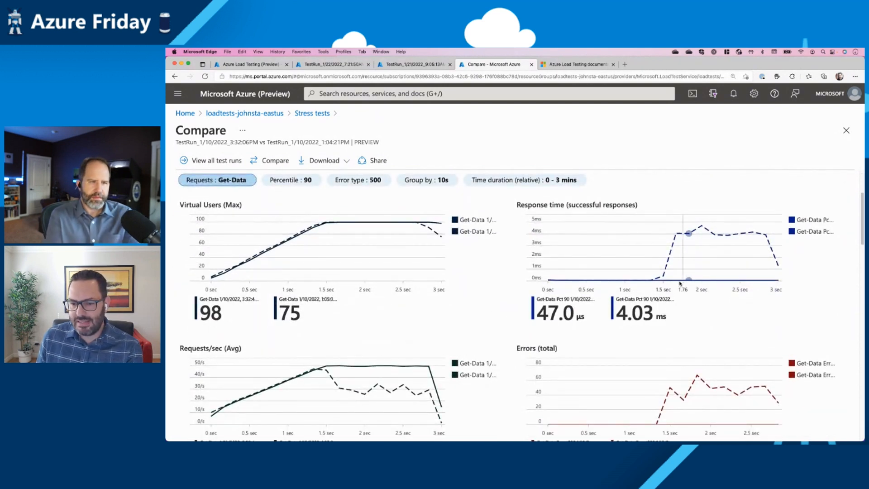
{"action": "mouse_move", "coordinate": [672, 283]}
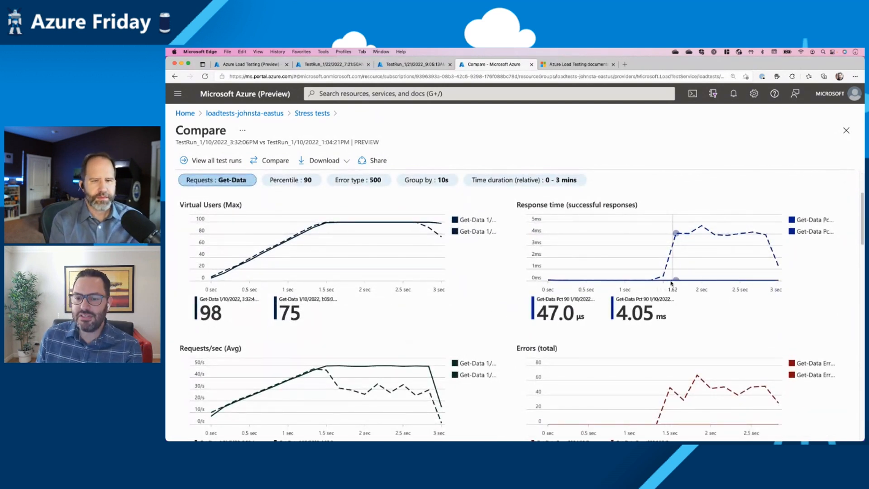
{"action": "mouse_move", "coordinate": [692, 282]}
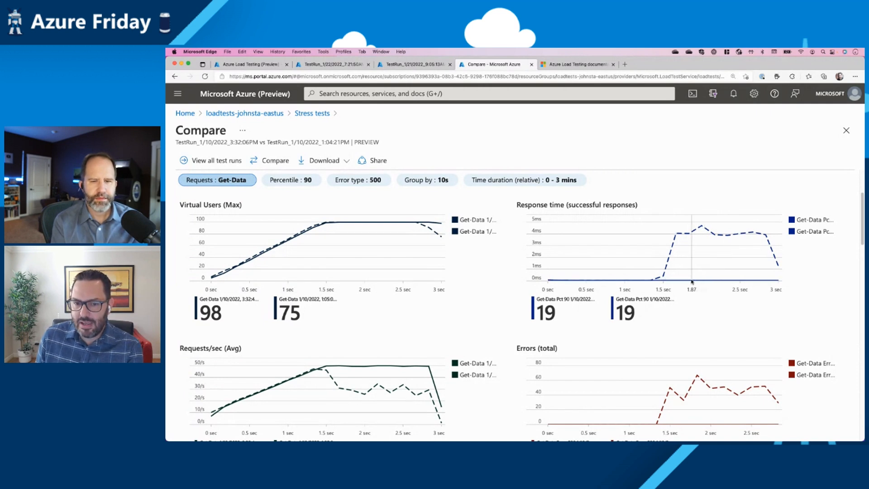
{"action": "mouse_move", "coordinate": [728, 280]}
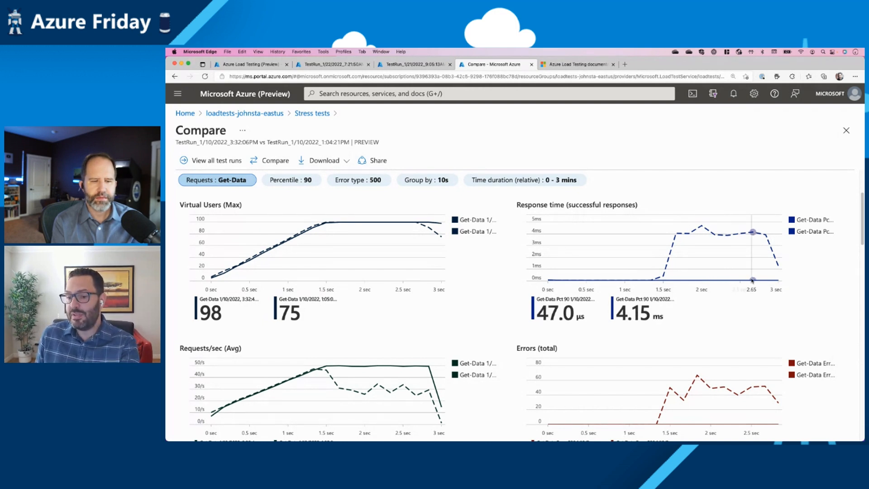
{"action": "scroll", "scroll_direction": "down", "scroll_amount": 3}
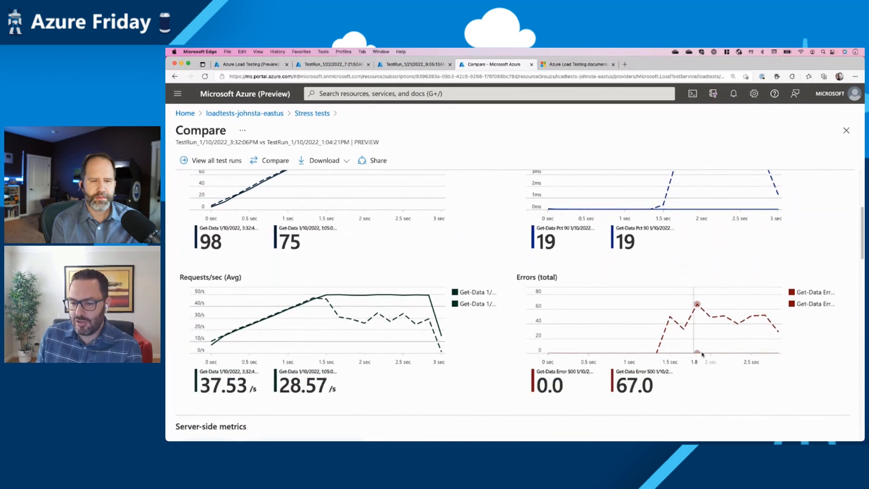
{"action": "mouse_move", "coordinate": [743, 323]}
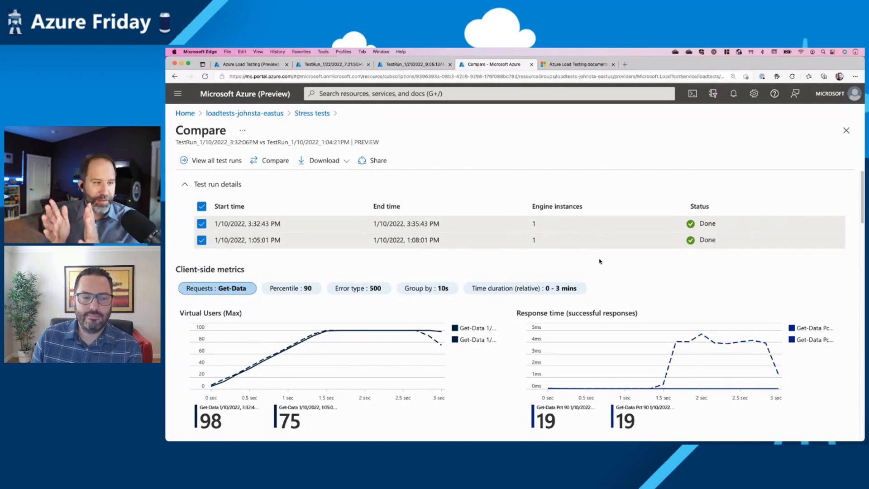
{"action": "left_click", "coordinate": [577, 65]}
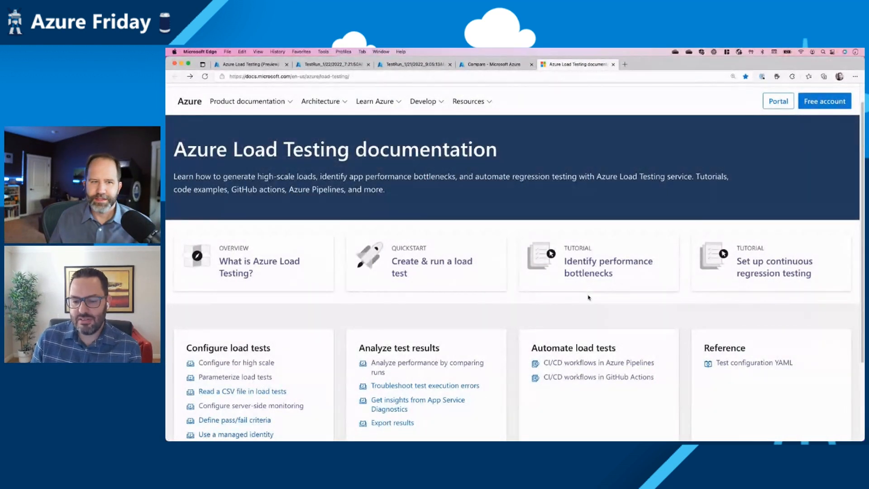
{"action": "mouse_move", "coordinate": [432, 266]}
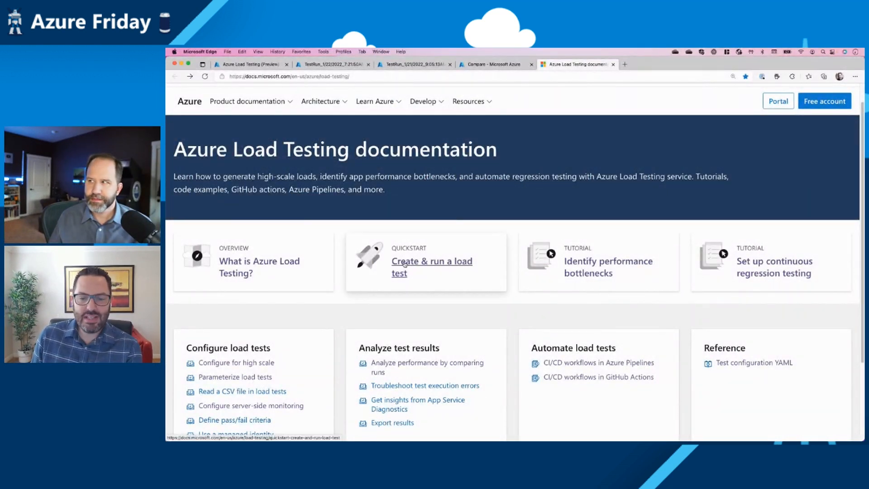
{"action": "mouse_move", "coordinate": [581, 290]}
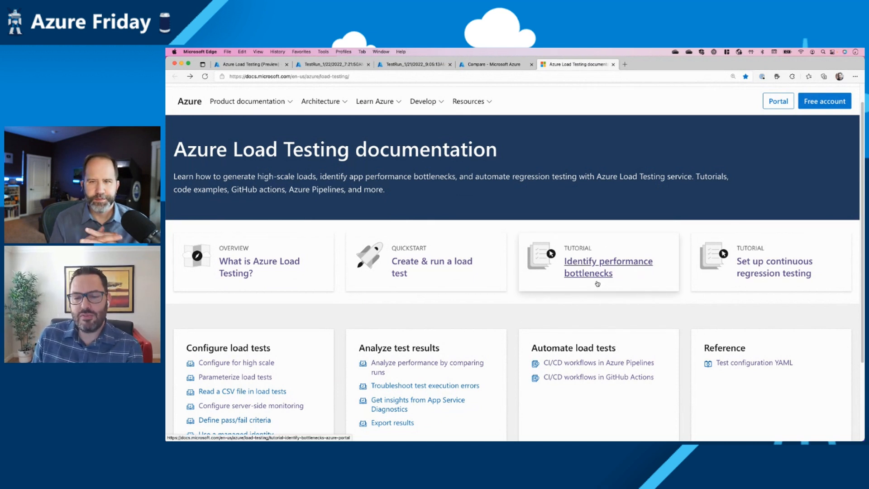
{"action": "mouse_move", "coordinate": [774, 266]}
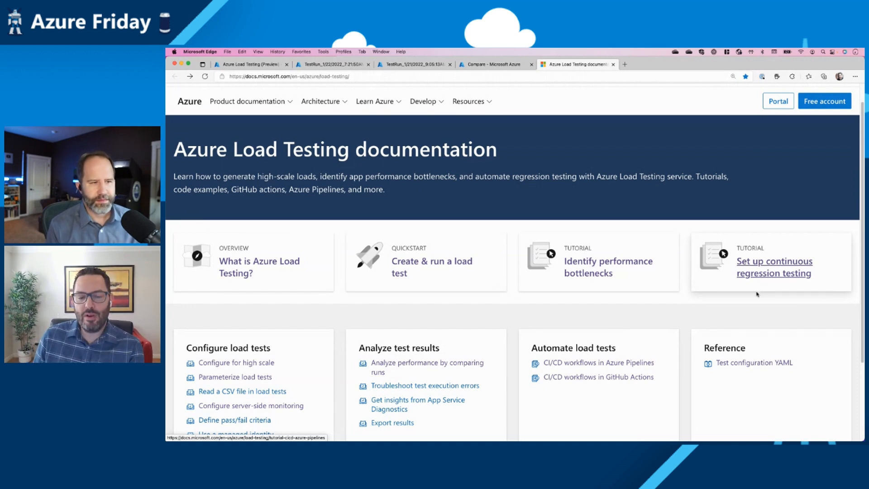
{"action": "mouse_move", "coordinate": [473, 313]}
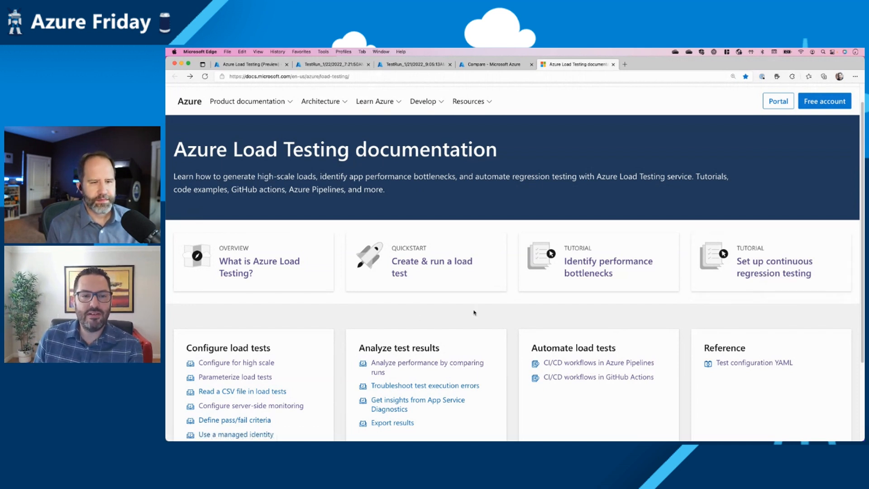